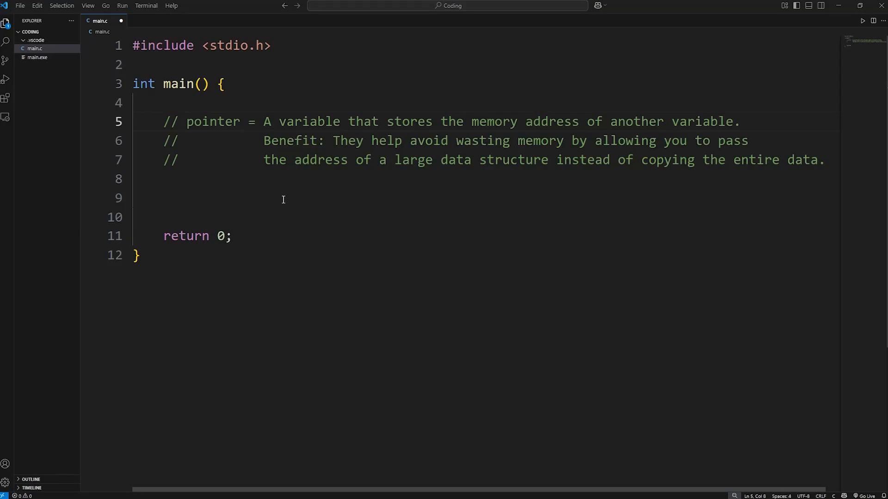
mouse_move(267, 193)
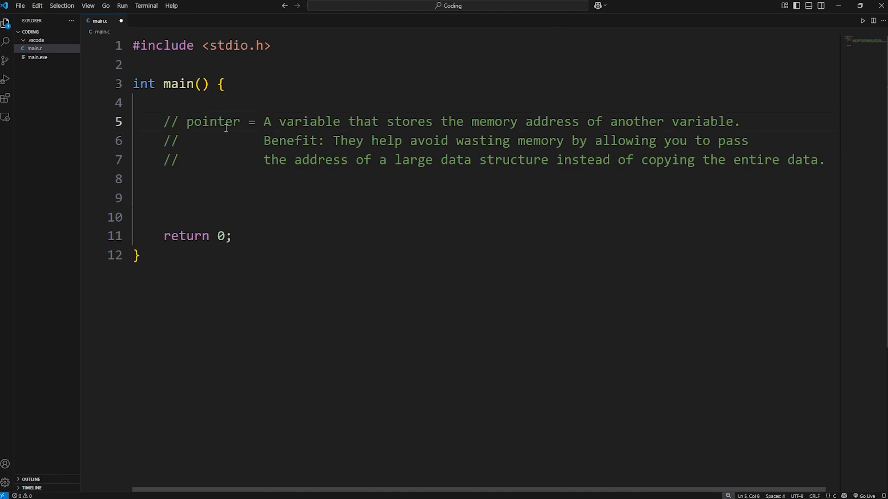
Highlight 'pointer', 'another variable', the Benefit line and 'instead of copying the entire data' in the comments
double_click(213, 122)
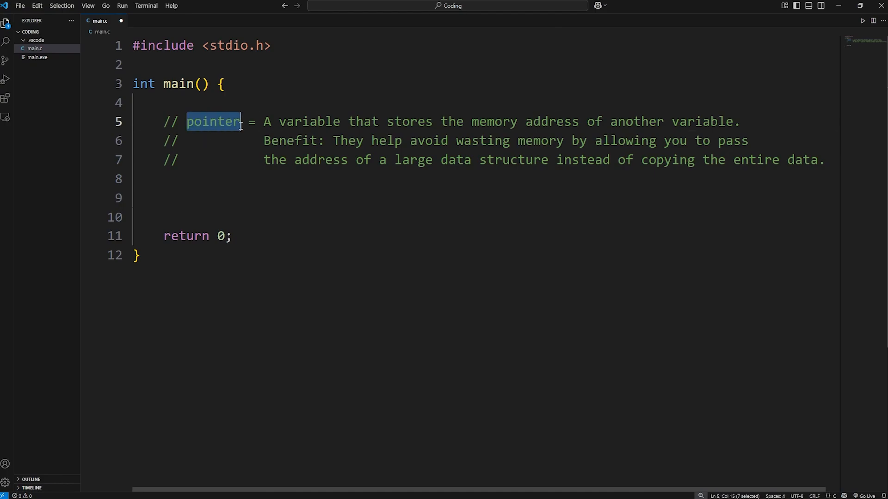
double_click(309, 122)
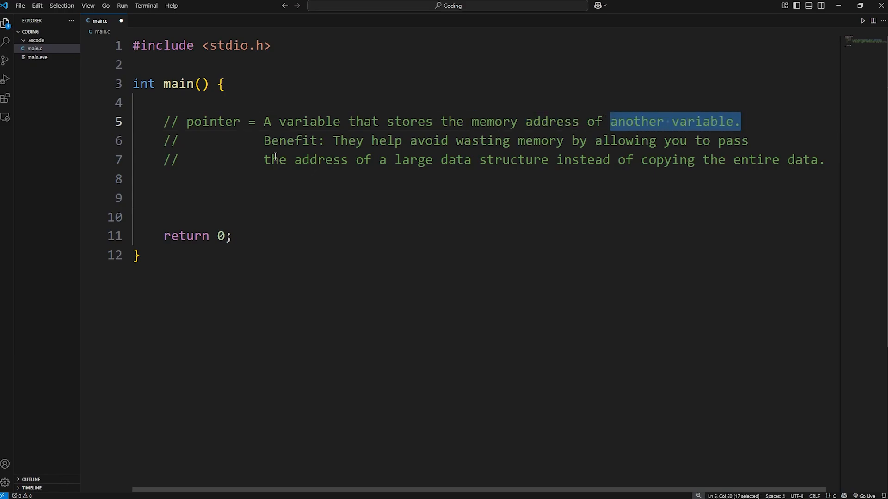
double_click(291, 141)
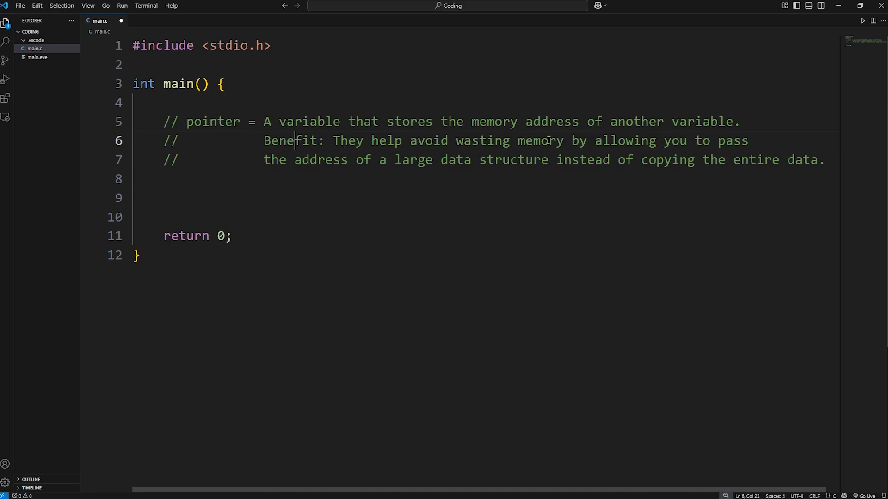
double_click(732, 141)
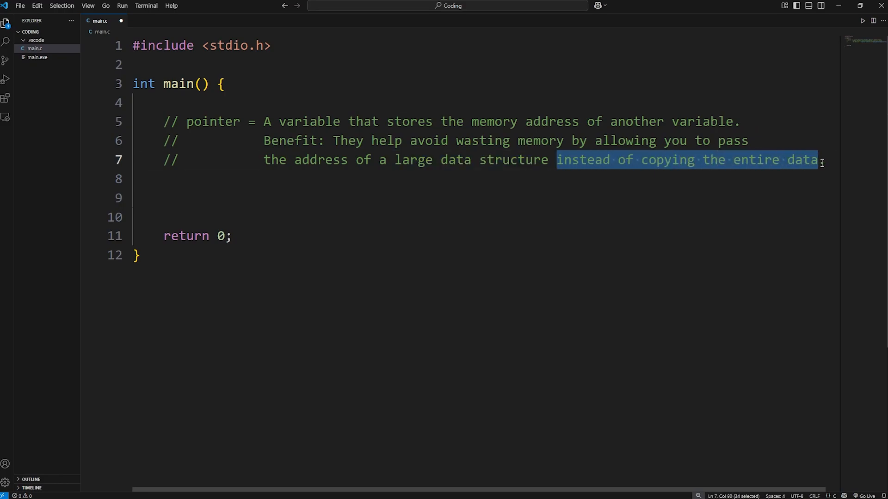
Declare int age = 25; on line 9
left_click(632, 197)
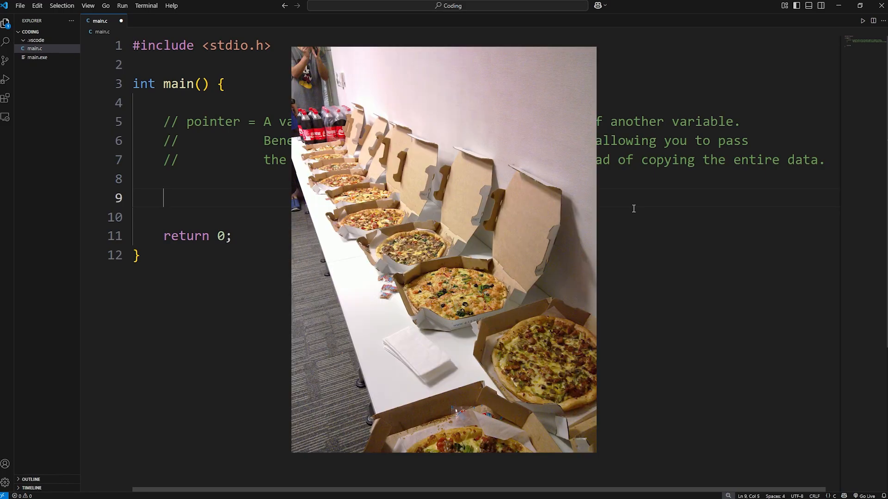
mouse_move(631, 200)
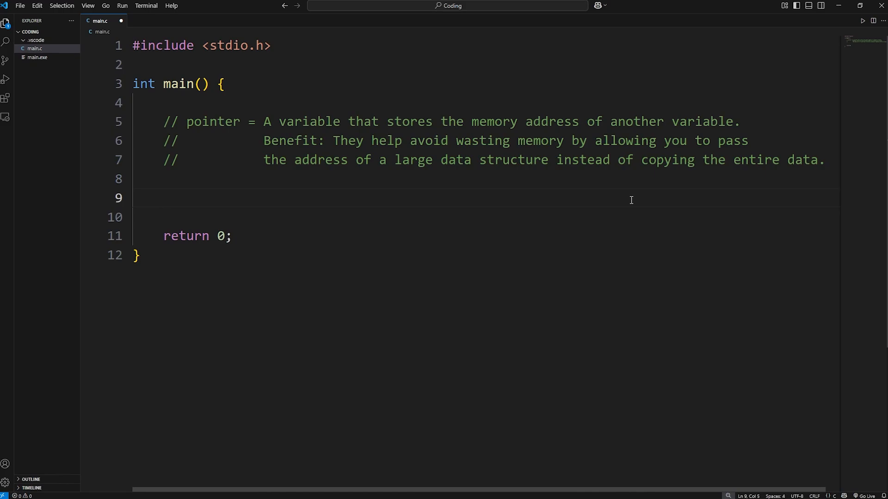
left_click(164, 197)
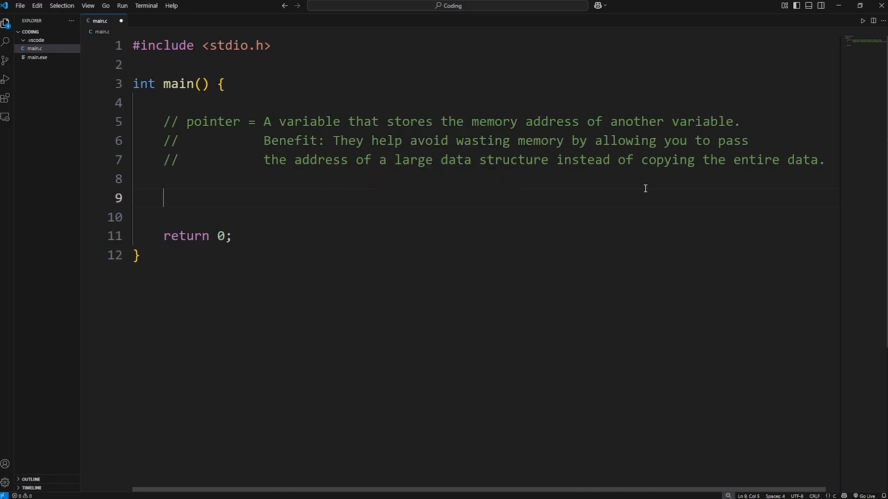
mouse_move(546, 194)
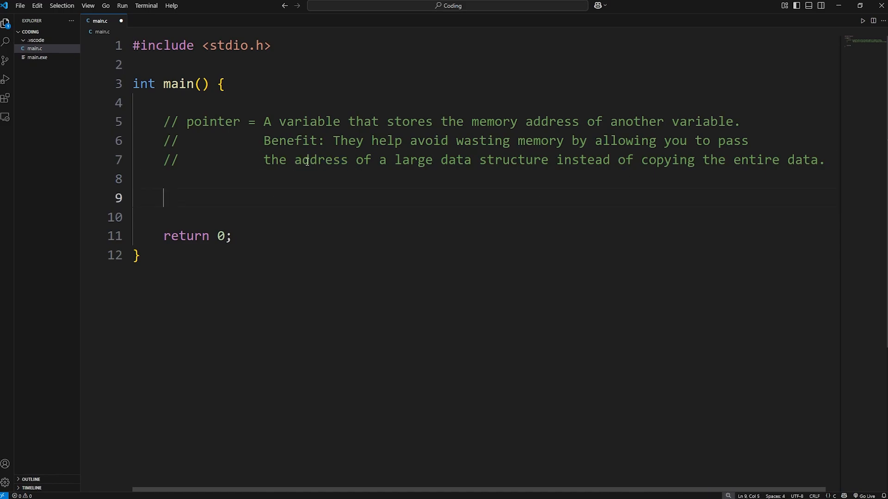
double_click(320, 160)
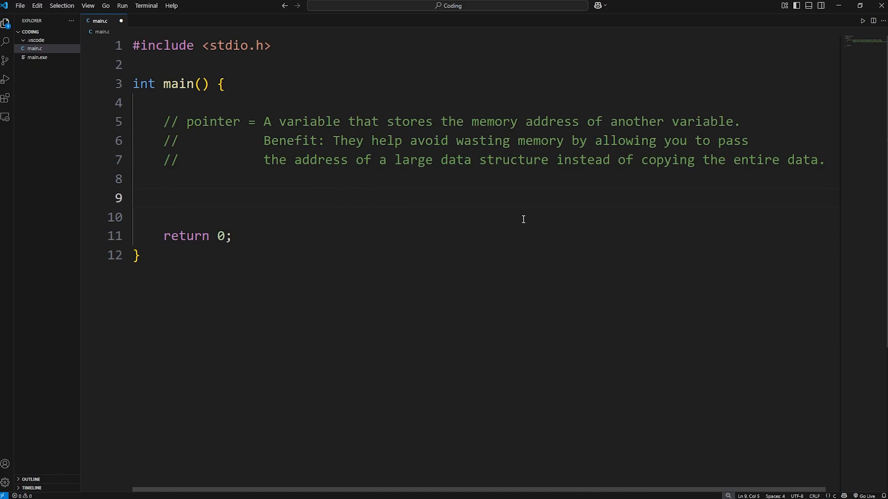
type("int age")
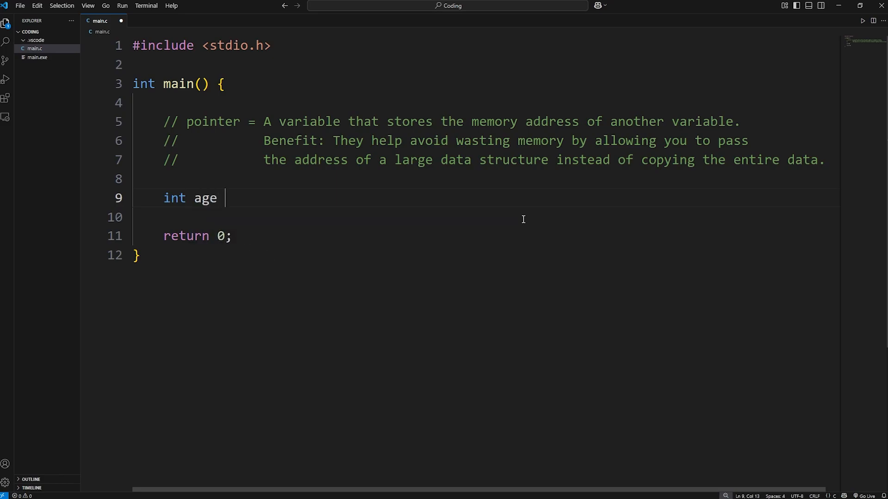
type("= 25;")
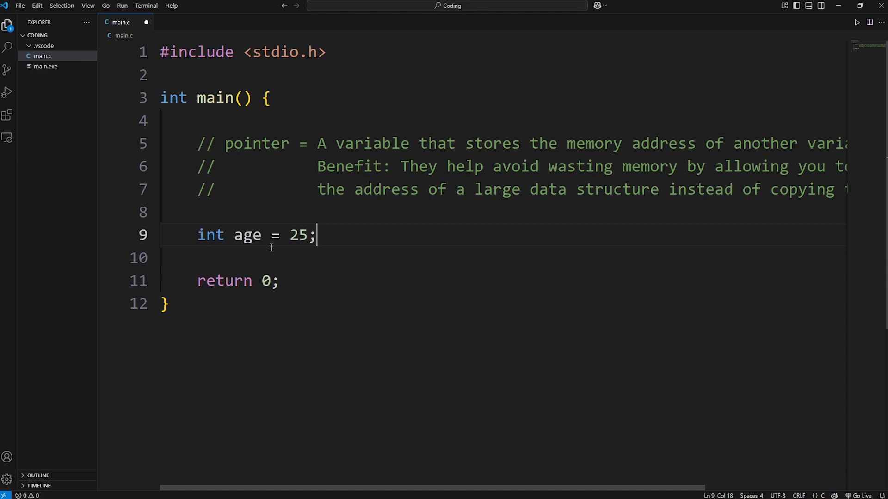
mouse_move(346, 235)
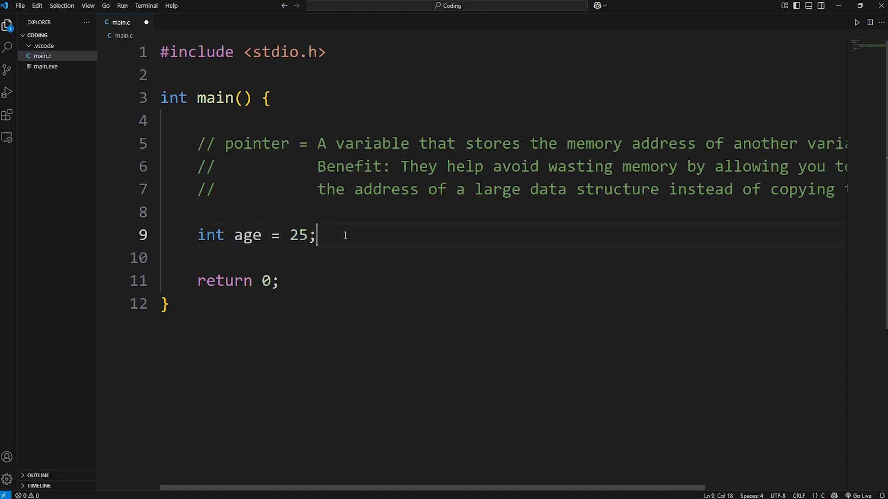
Add printf("%p", &age); on line 11 to print age's address
double_click(248, 235)
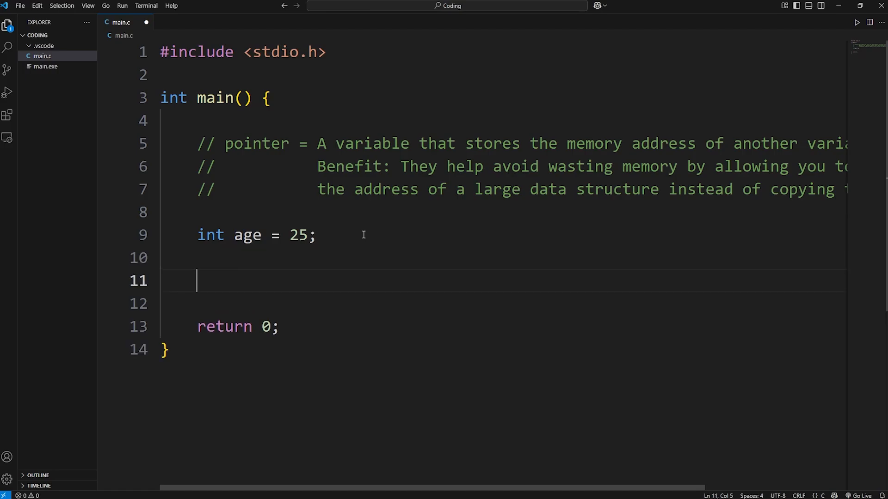
type("printf();")
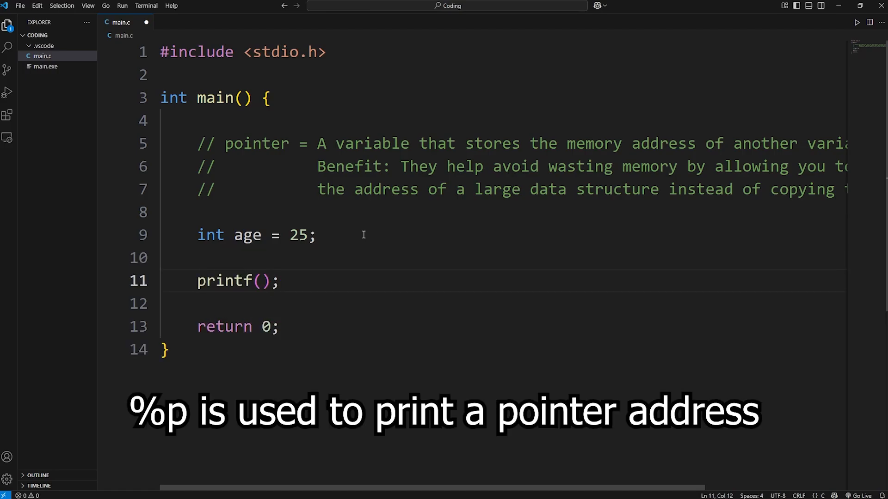
type("\"%\"")
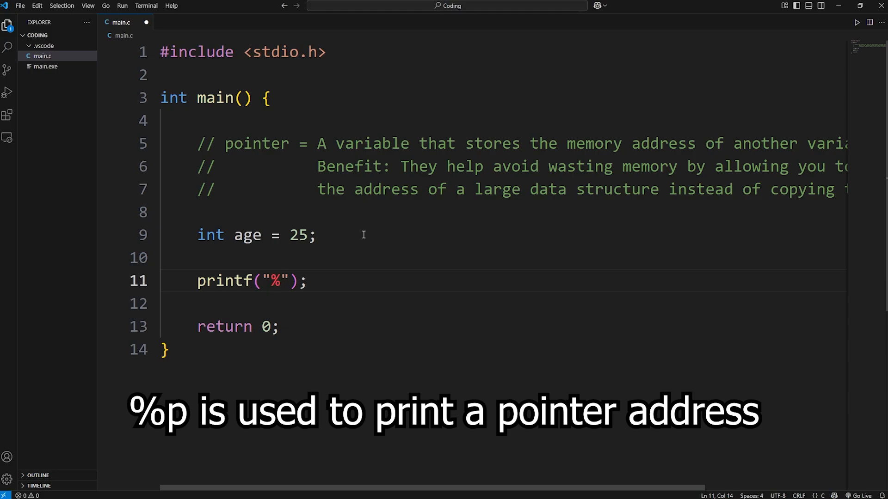
type("p")
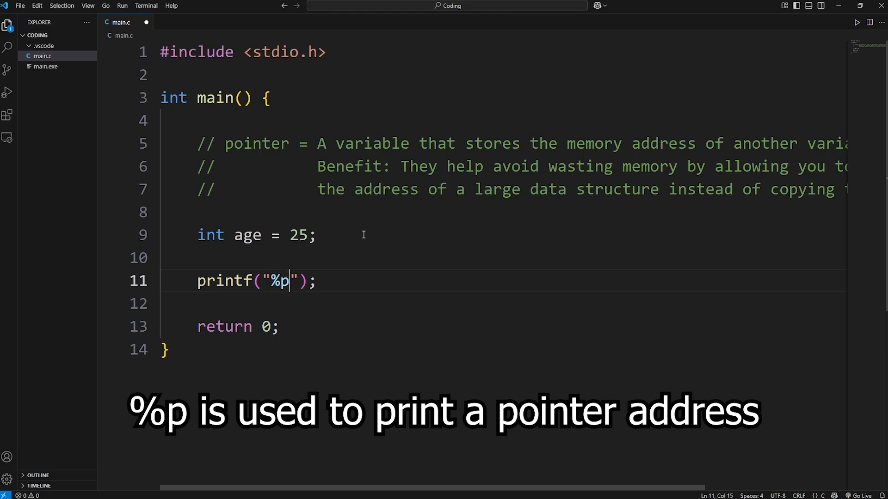
type(", age")
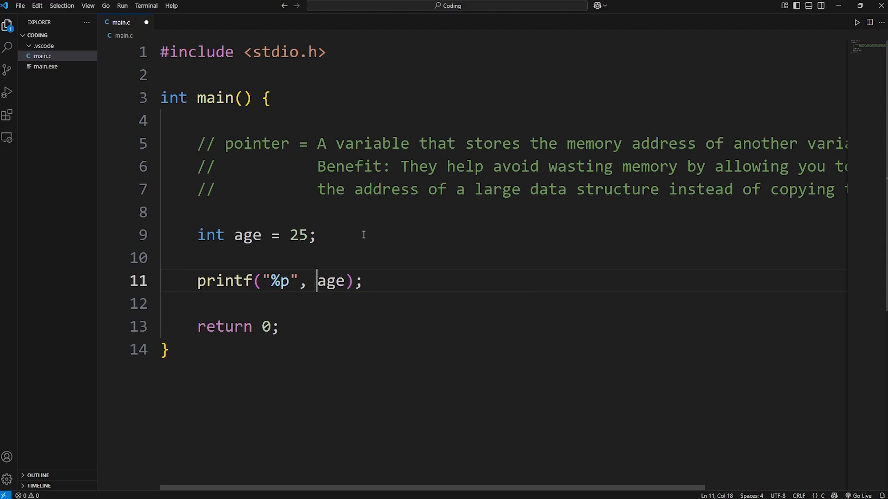
type("&")
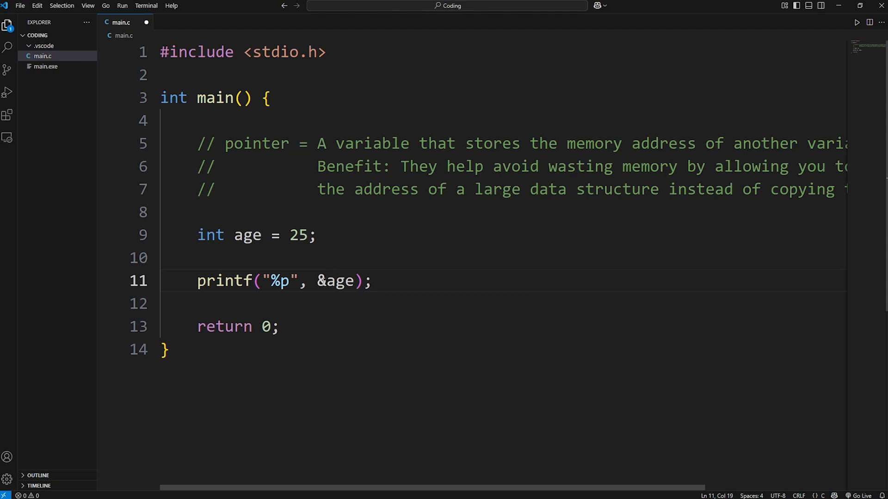
double_click(334, 282)
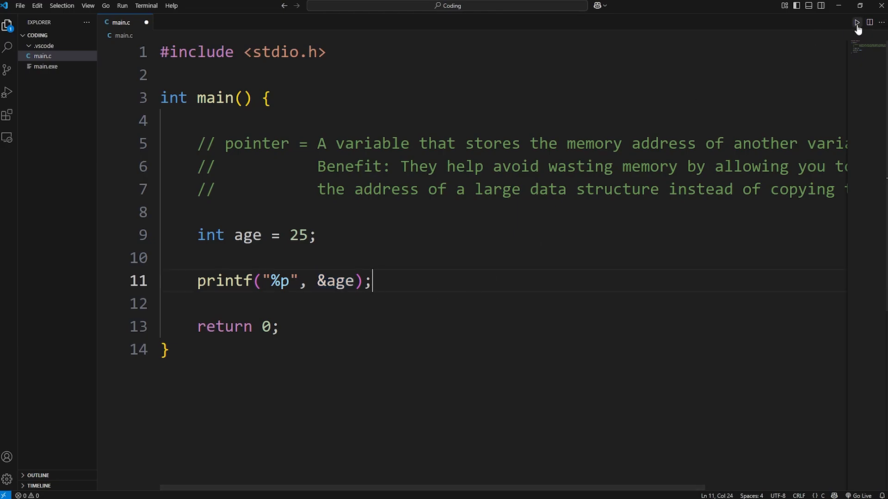
Run the program, highlight the printed memory address, then close the terminal
left_click(857, 23)
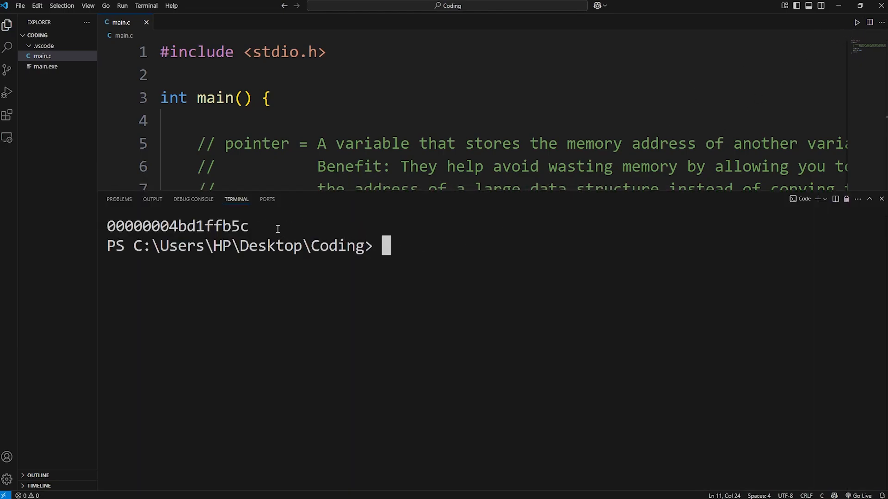
double_click(178, 226)
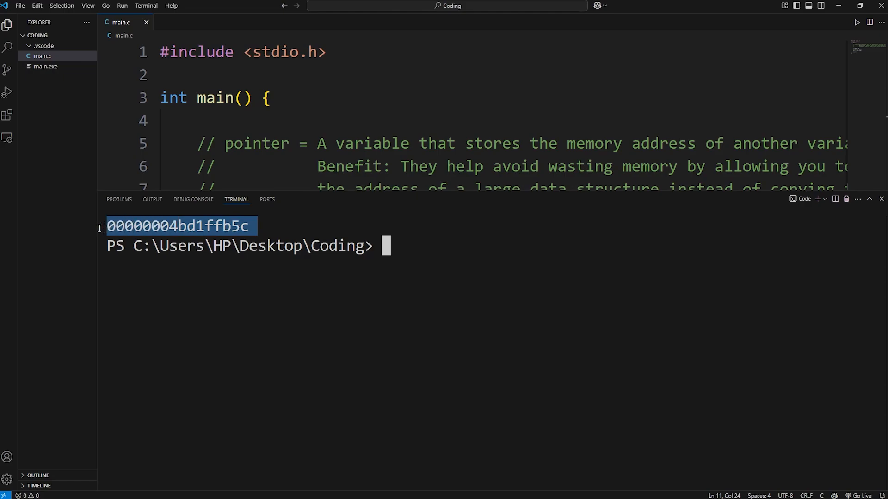
left_click(263, 227)
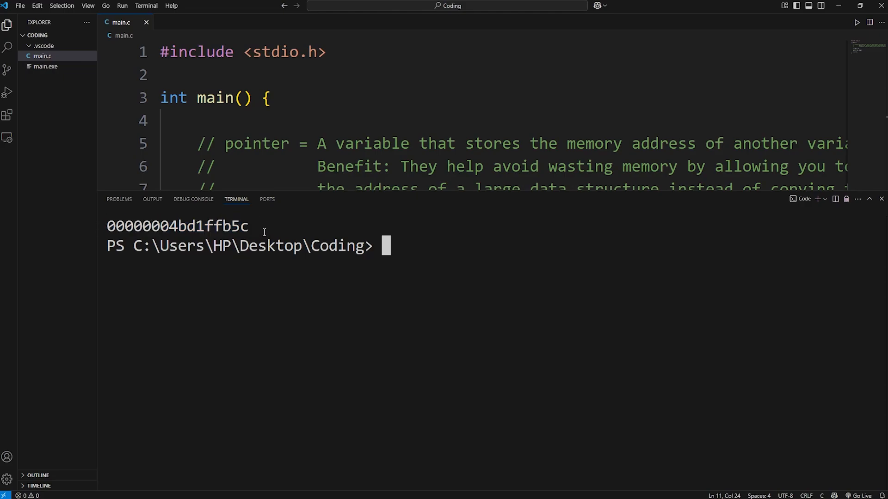
double_click(178, 226)
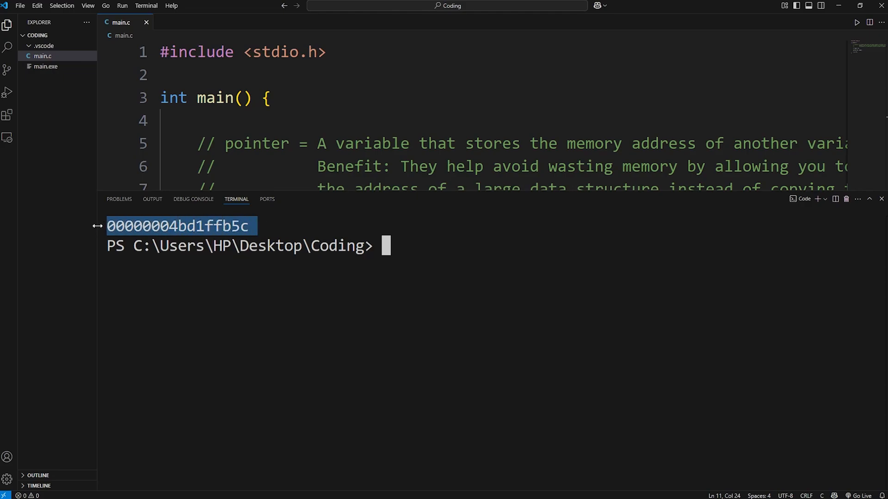
left_click(270, 226)
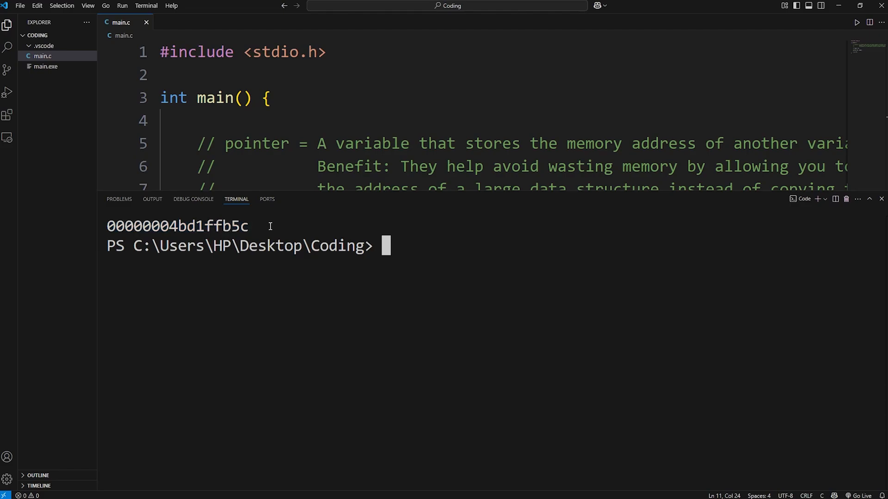
mouse_move(261, 227)
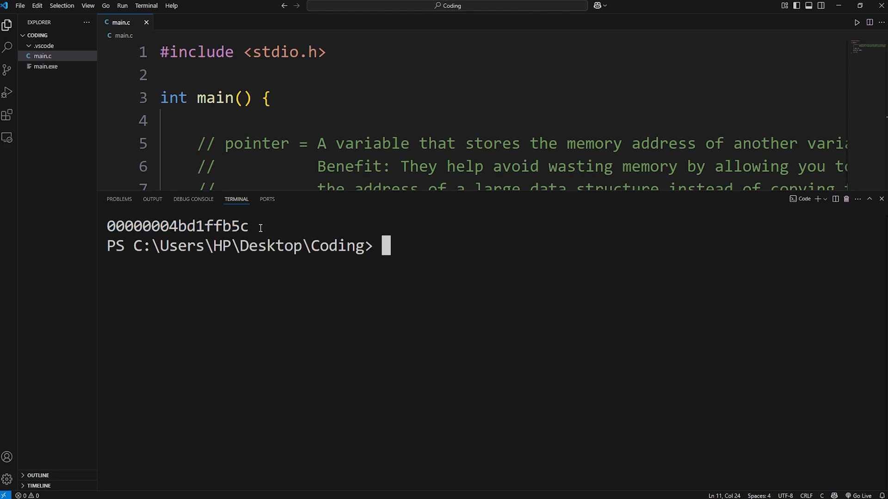
double_click(177, 226)
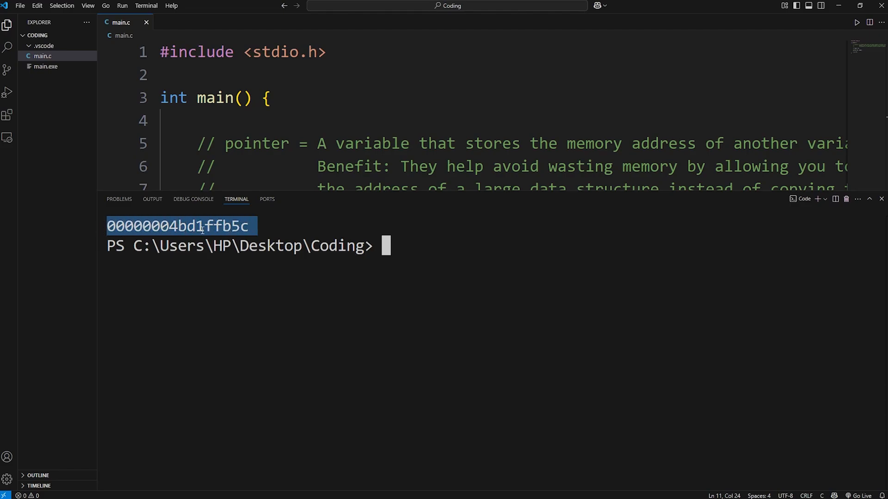
mouse_move(842, 217)
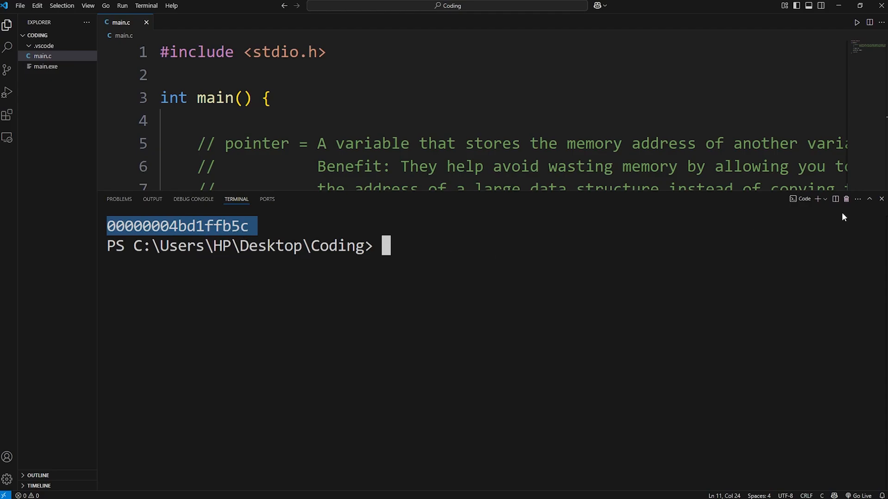
left_click(882, 198)
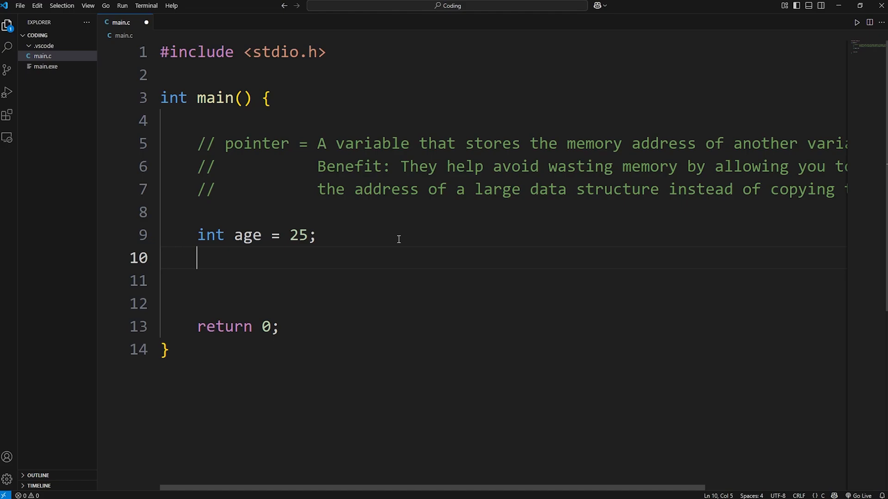
Declare the pointer int *pAge = &age;
type("int")
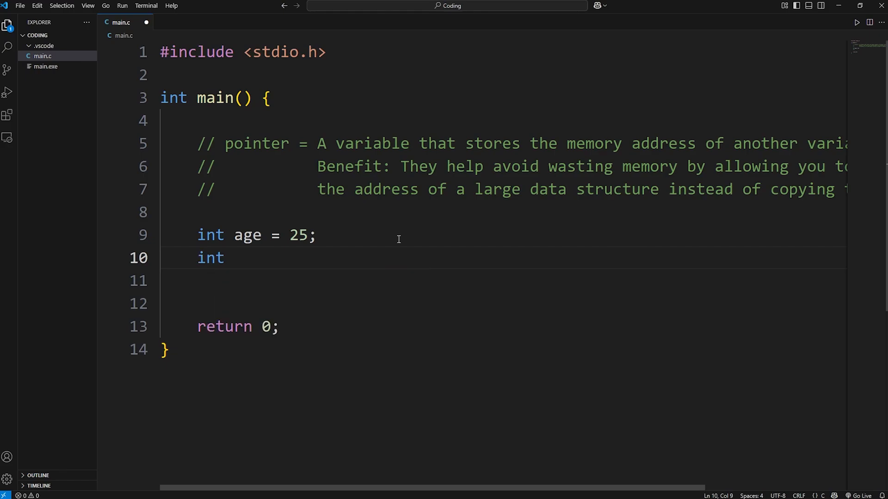
type("*")
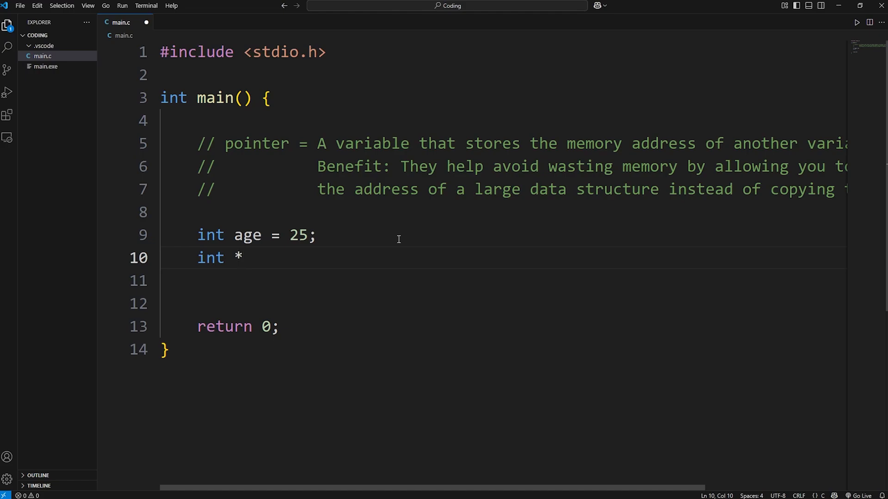
type("p")
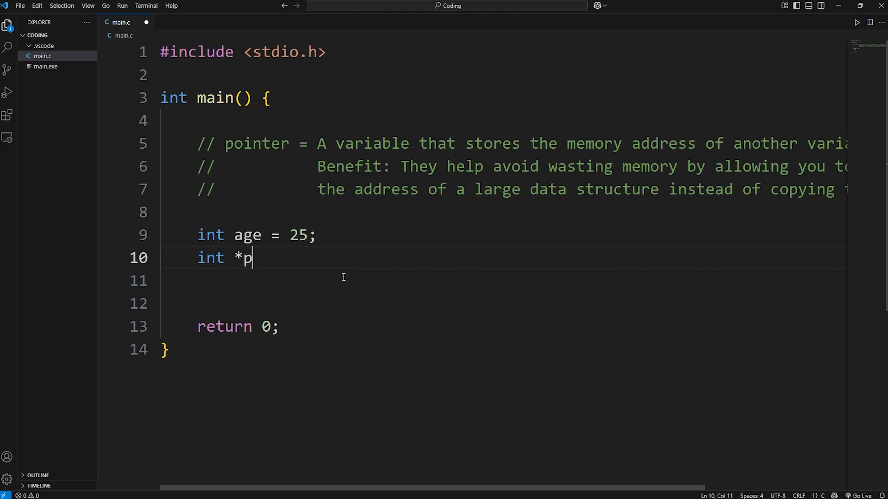
type("A")
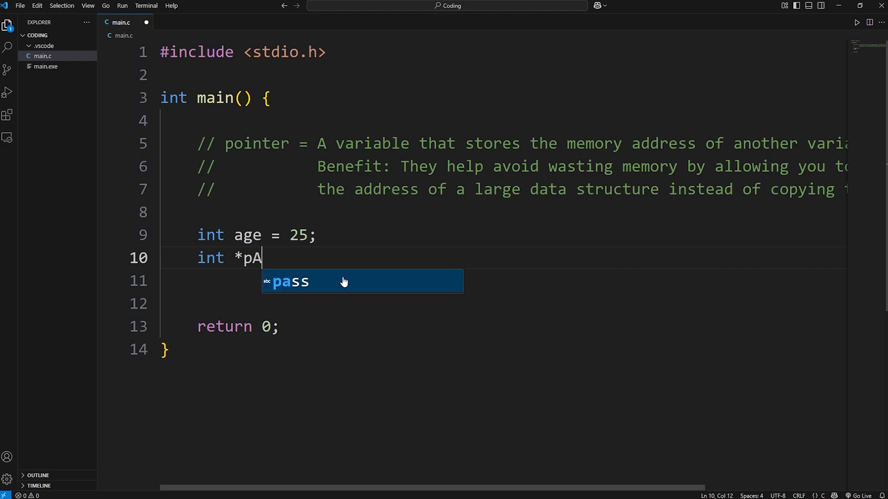
type("ge =")
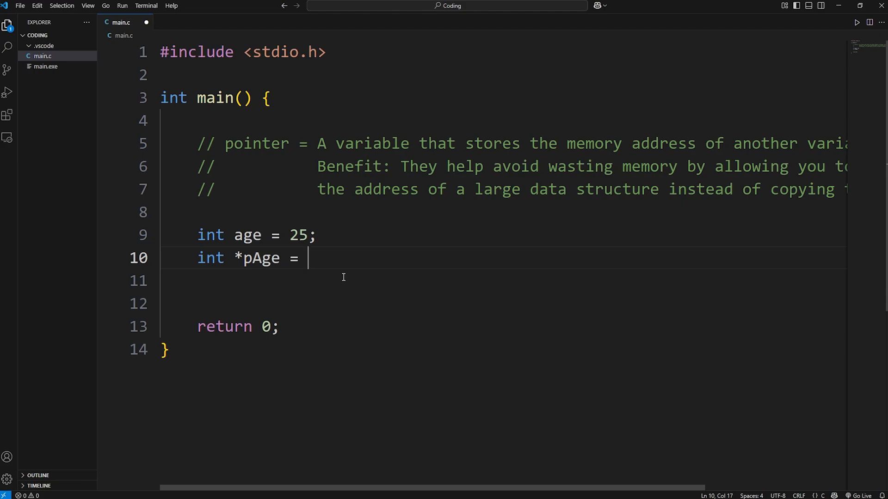
mouse_move(401, 271)
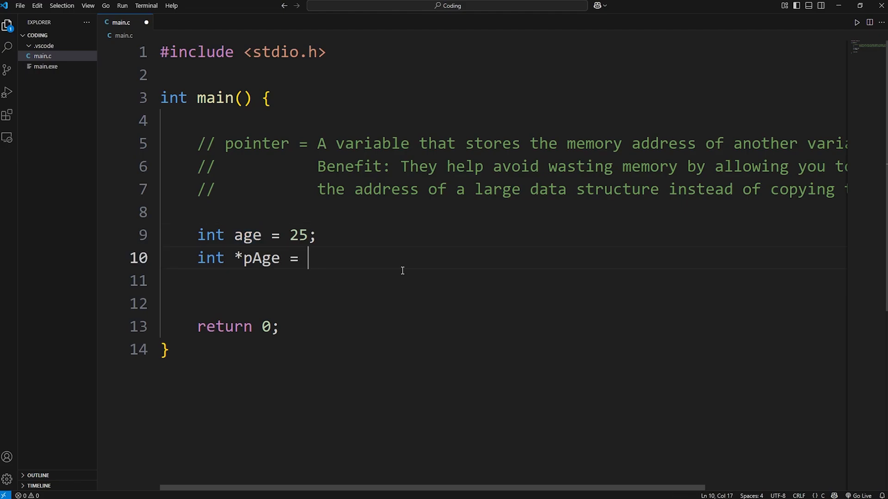
type("&")
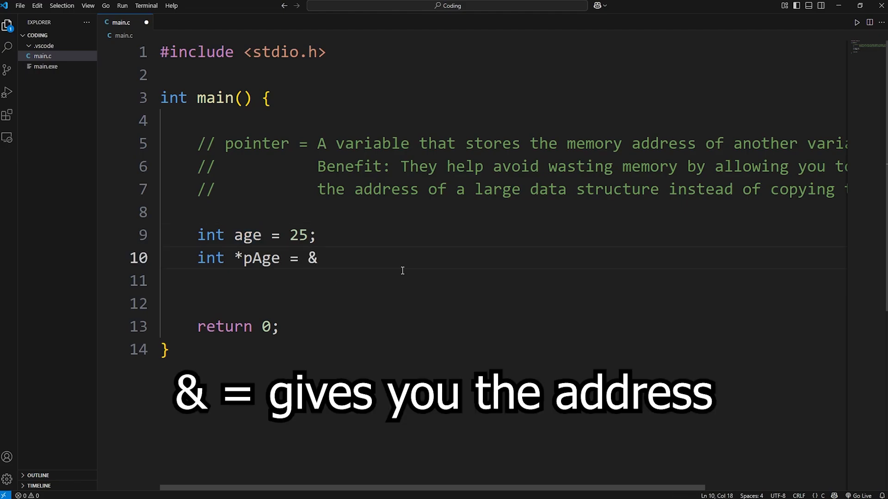
type("age;")
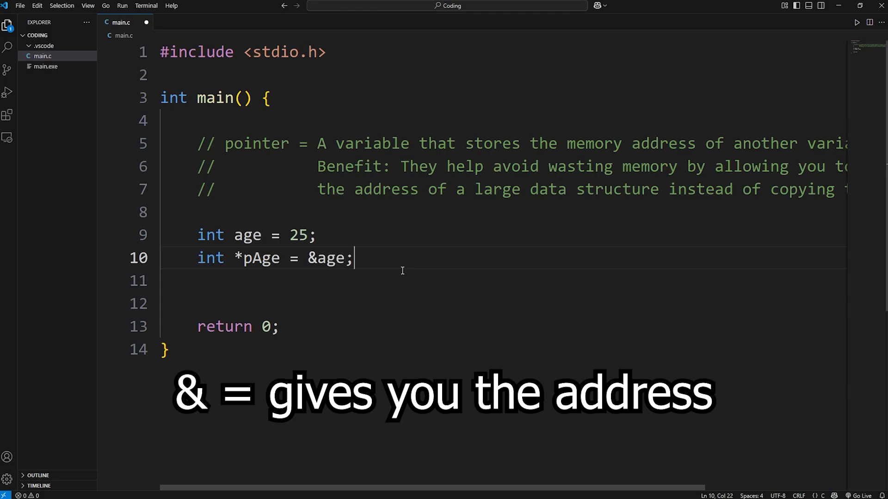
Highlight pAge and &age in the declaration and add a new line below it
double_click(257, 258)
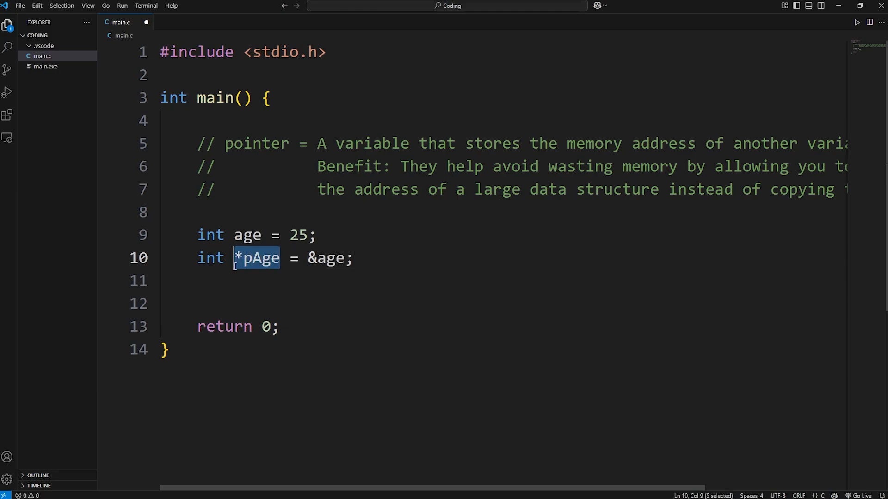
left_click(245, 258)
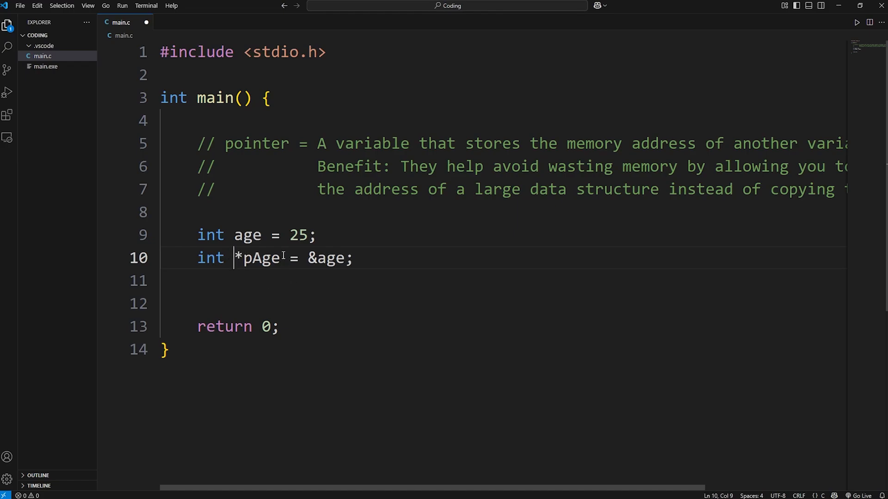
left_click(353, 258)
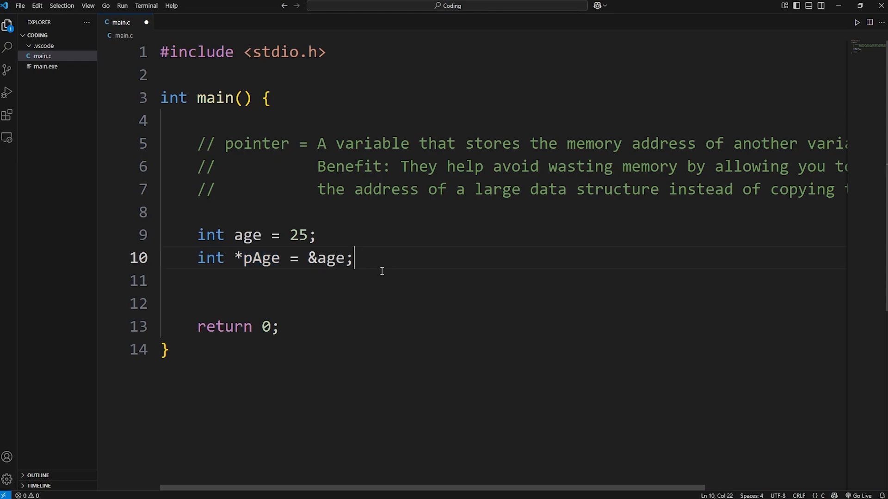
key("Enter")
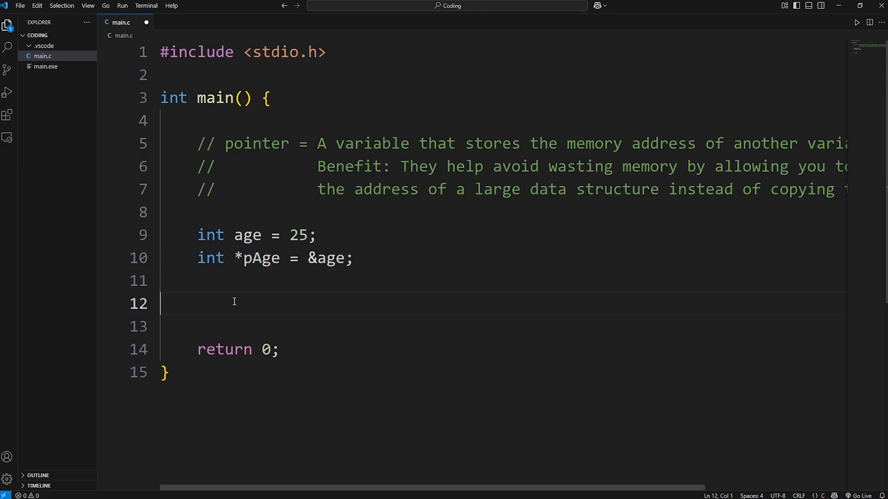
double_click(327, 257)
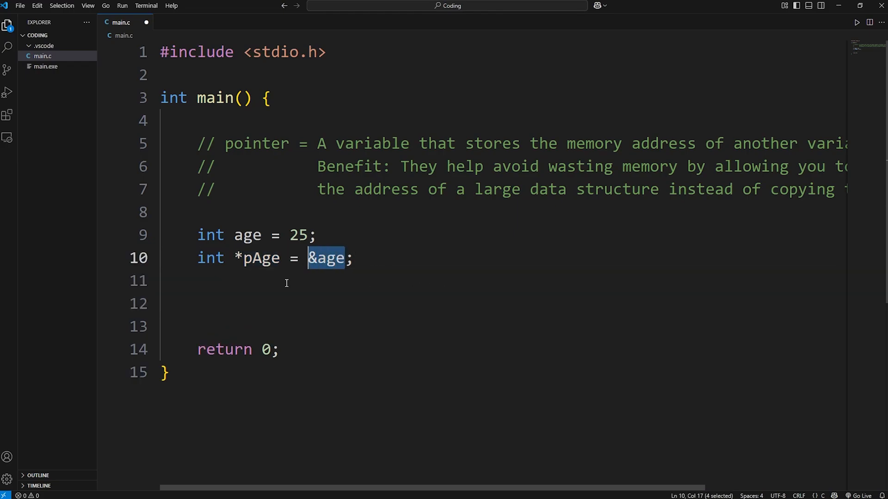
double_click(260, 258)
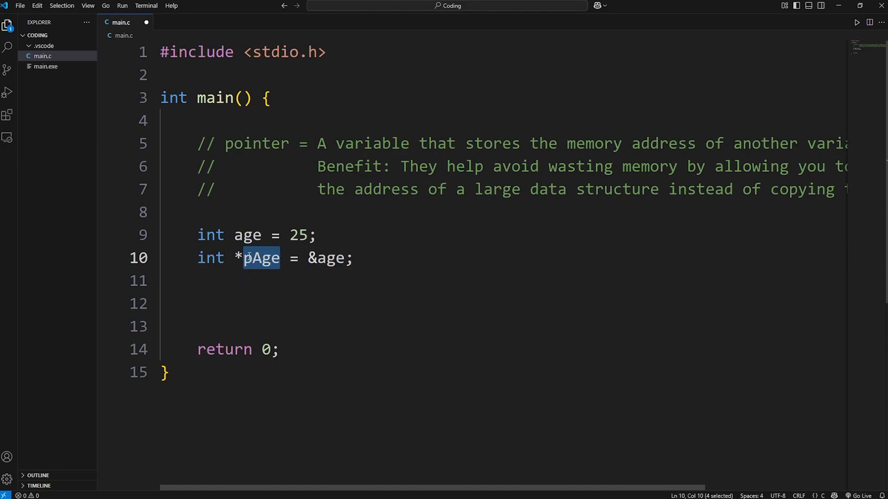
Add printf lines printing &age and pAge with %p
type("printf();")
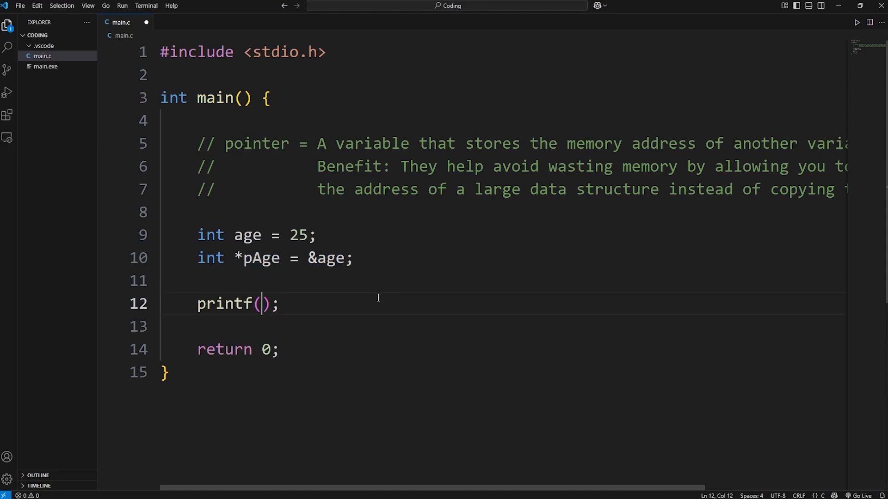
type("\"%\"")
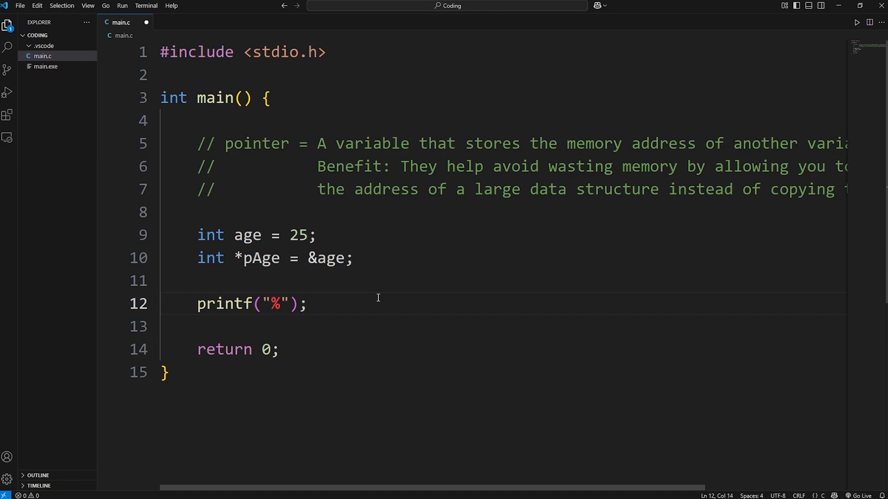
type("p\",")
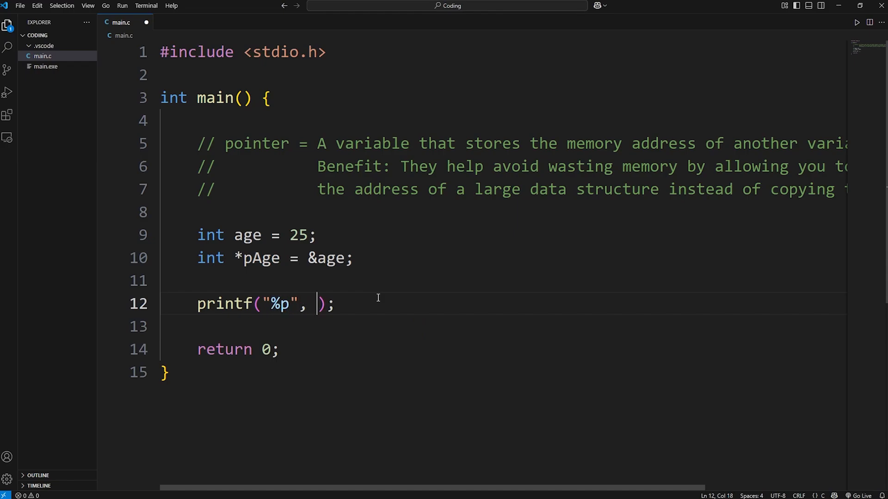
type("&age")
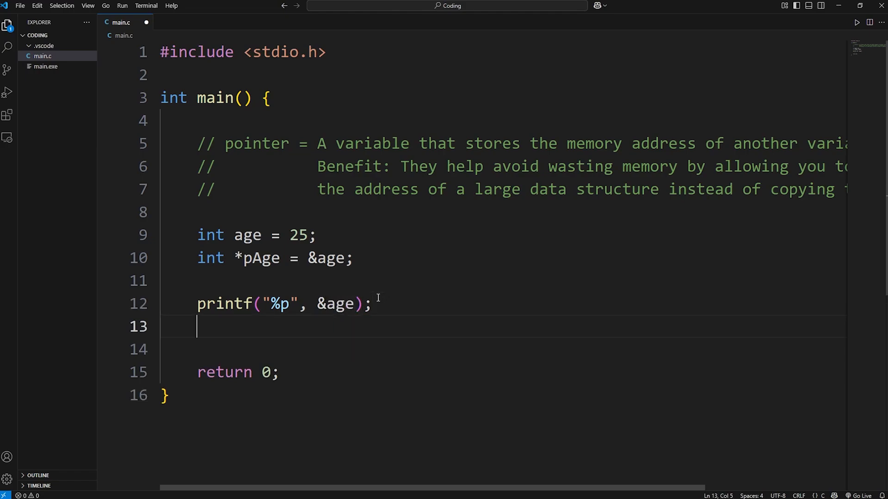
type("printf();")
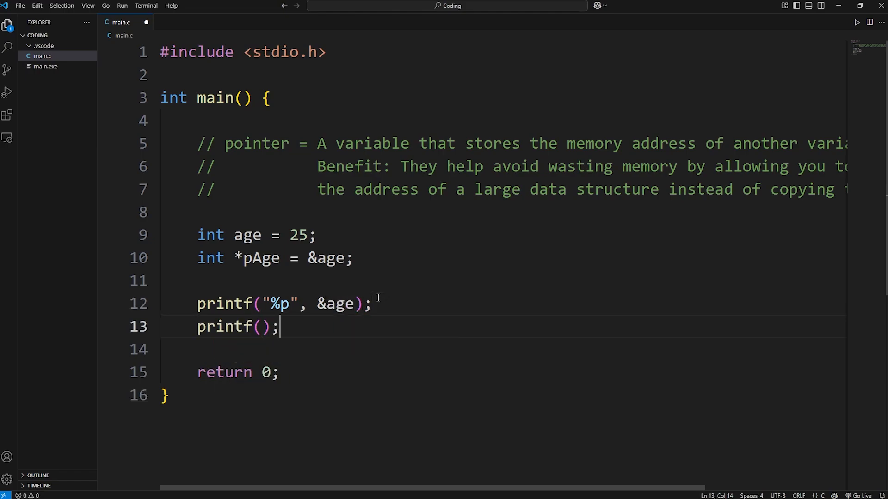
type("\"%p\"")
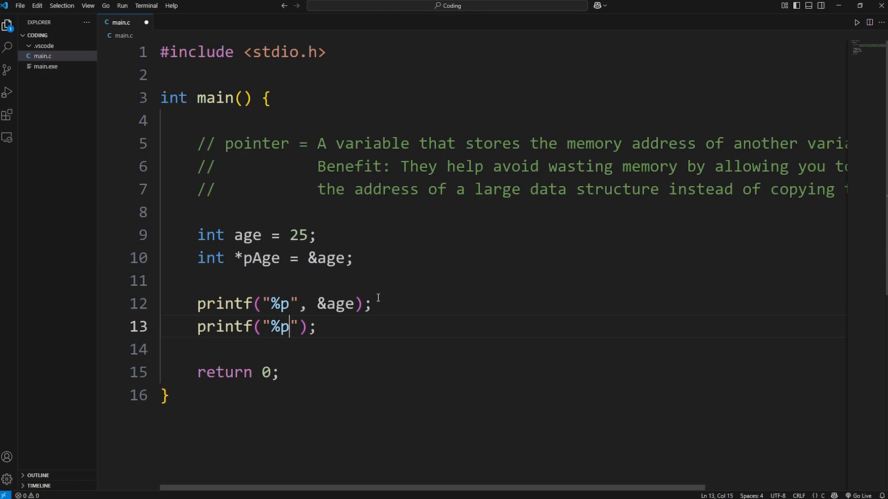
type(",")
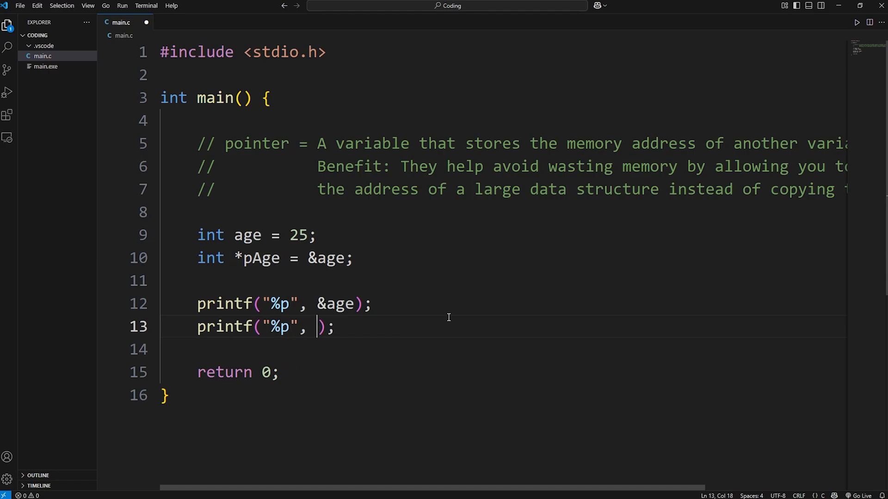
type("pAge")
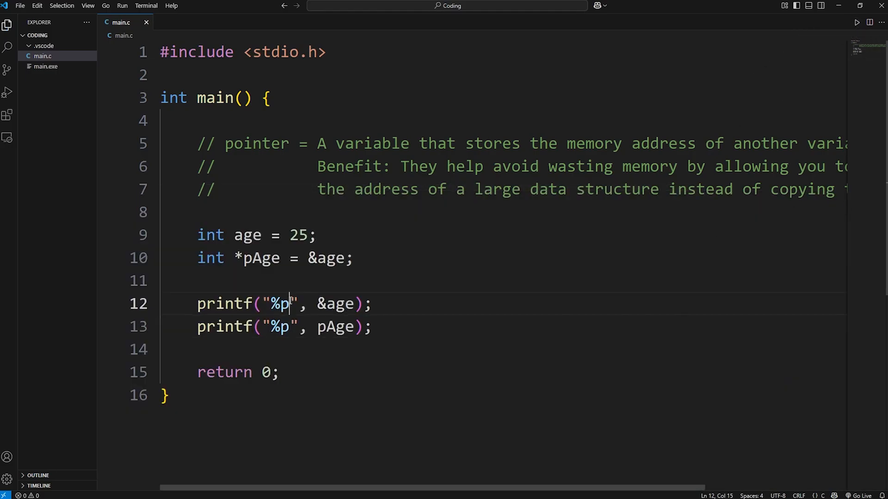
type("\\n")
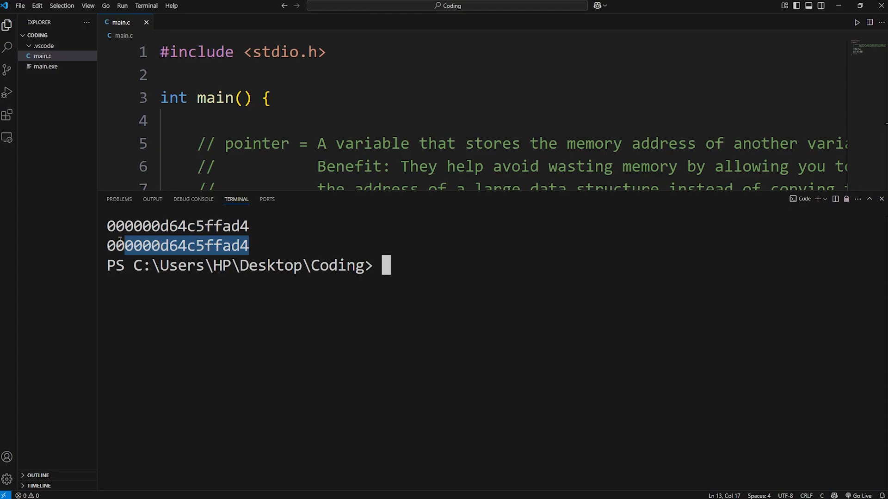
Close the terminal output and select the two address-printing printf lines for removal
left_click(881, 198)
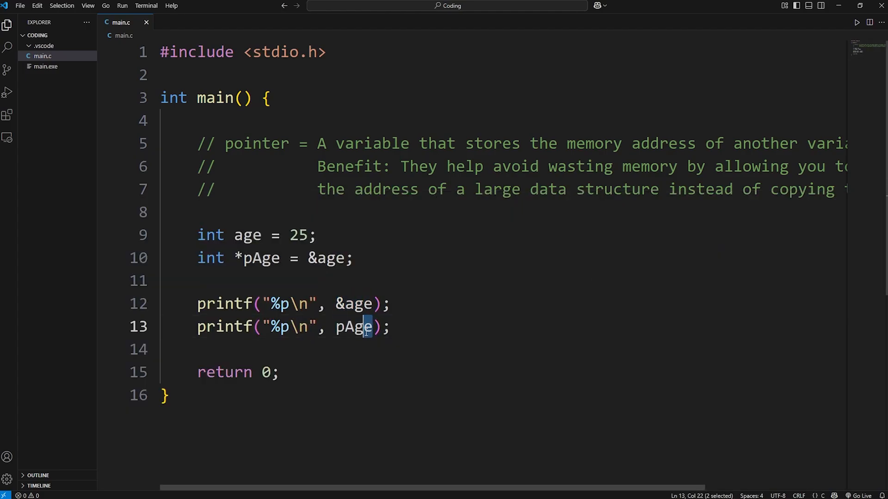
double_click(353, 327)
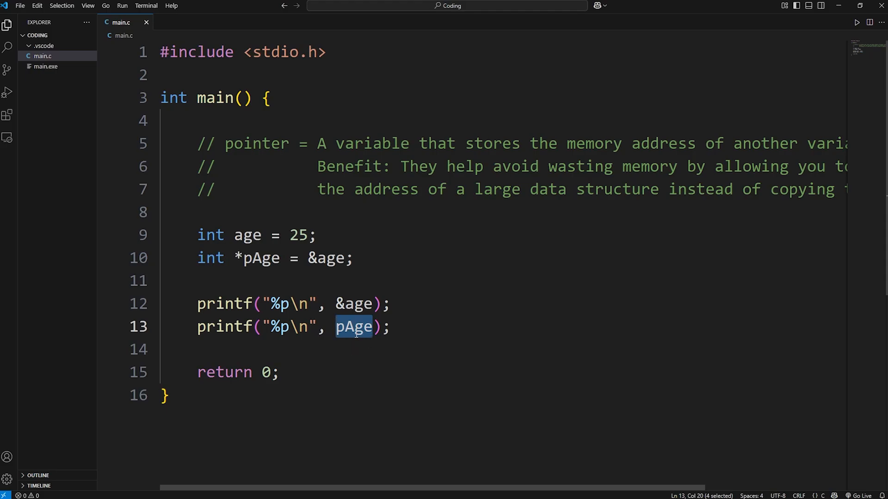
double_click(299, 235)
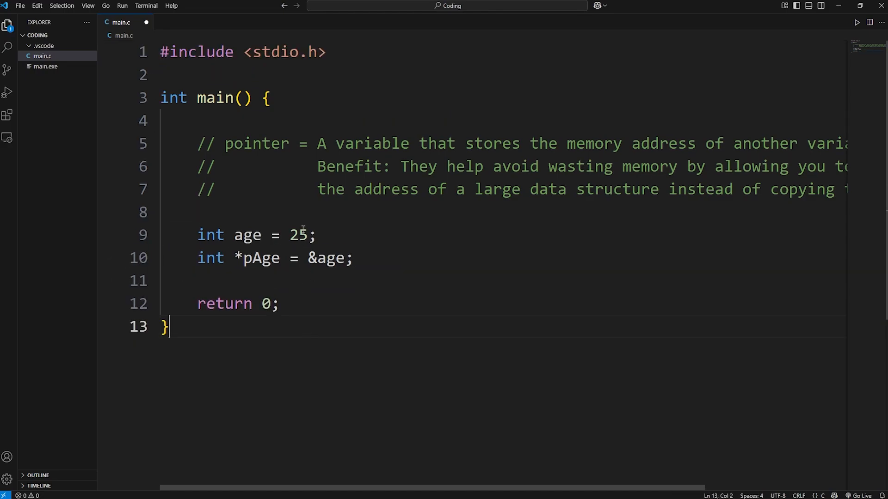
Write a void birthday(int age) function below main that does age++
key("enter")
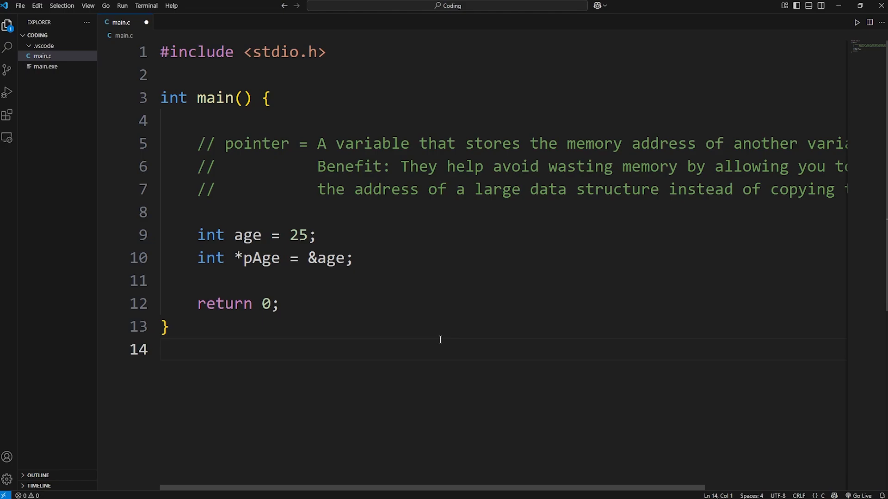
type("vo")
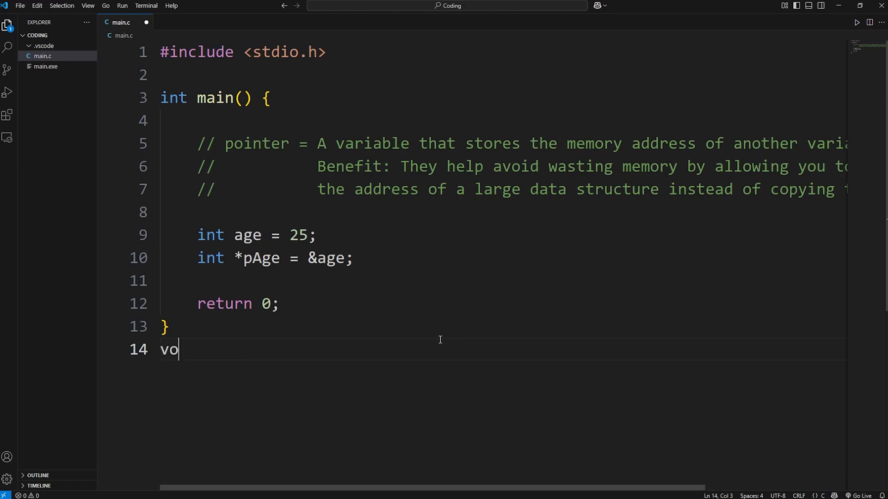
type("id birthday")
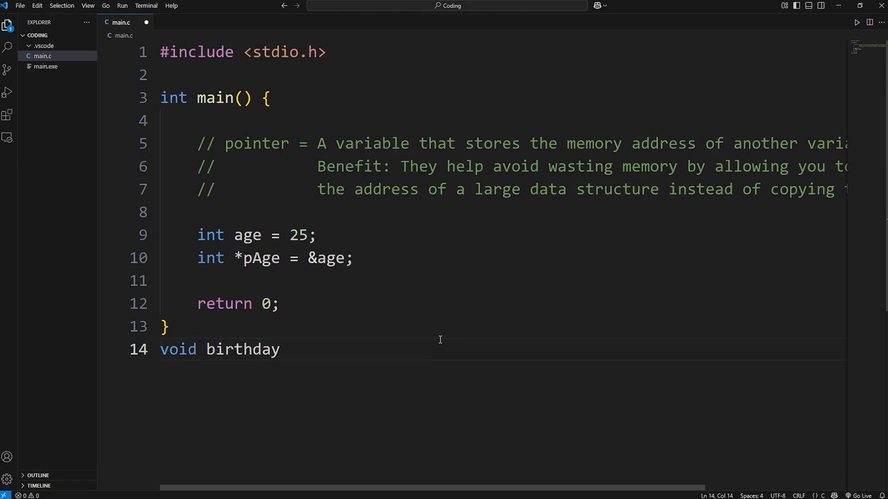
type("(){")
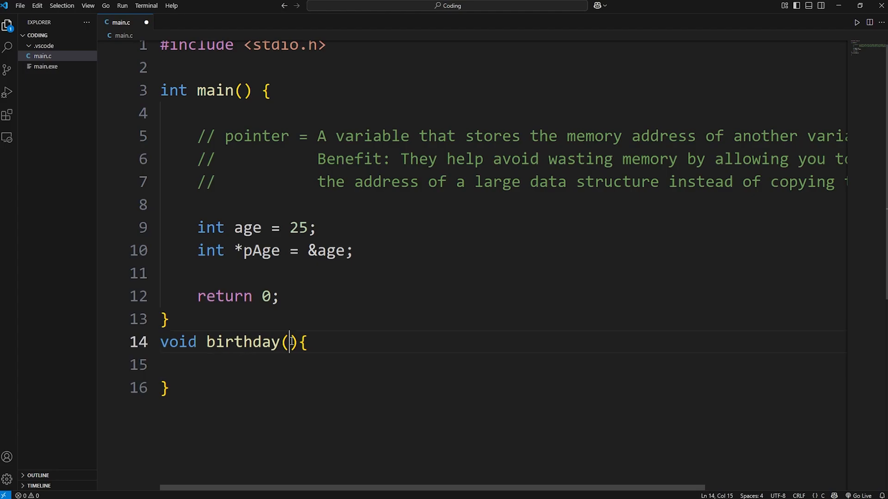
type("int age")
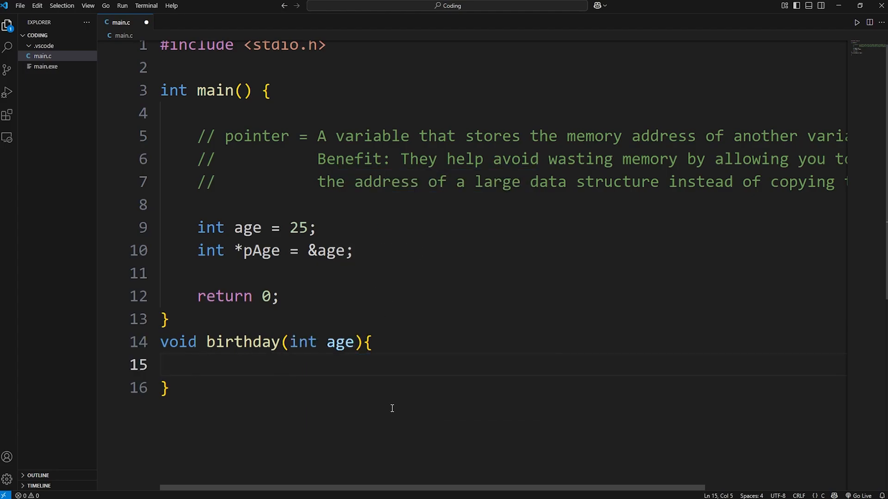
type("age++")
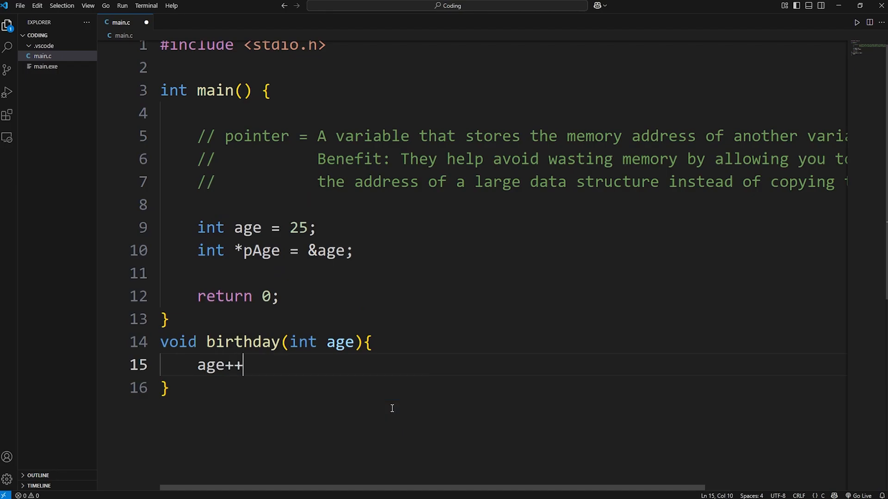
type(";")
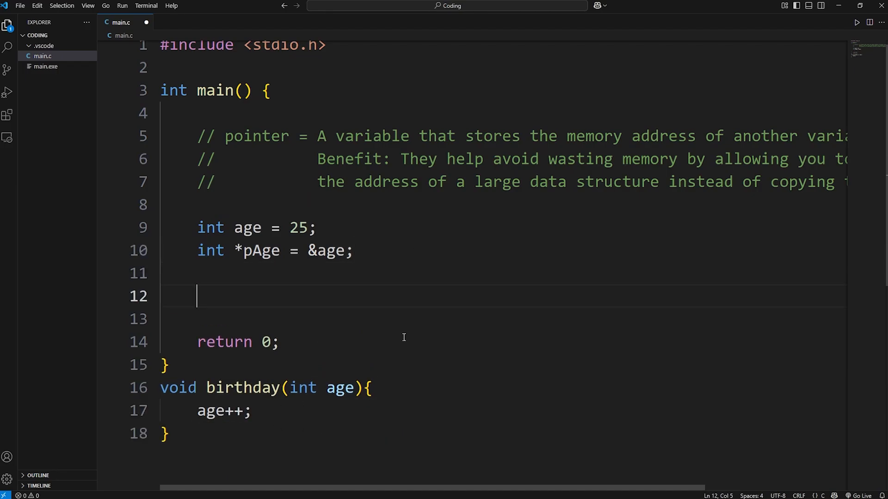
Call birthday(age); inside main
left_click(224, 363)
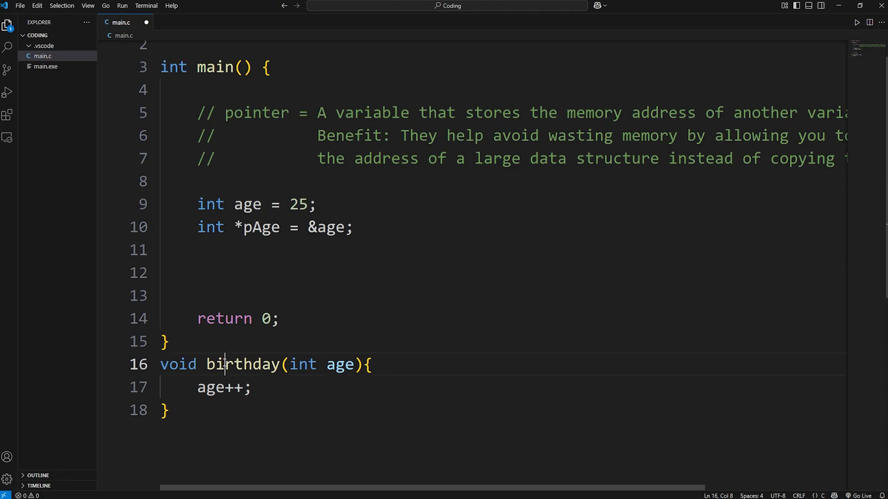
type("birthday();")
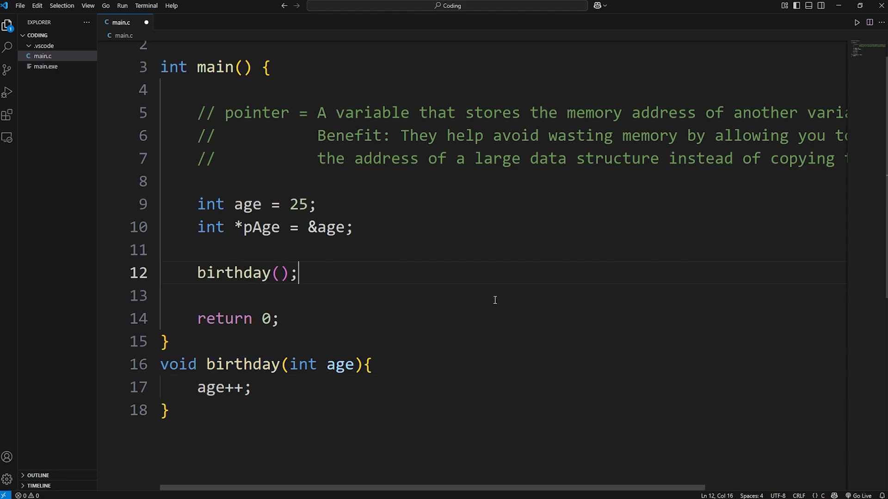
left_click(277, 273)
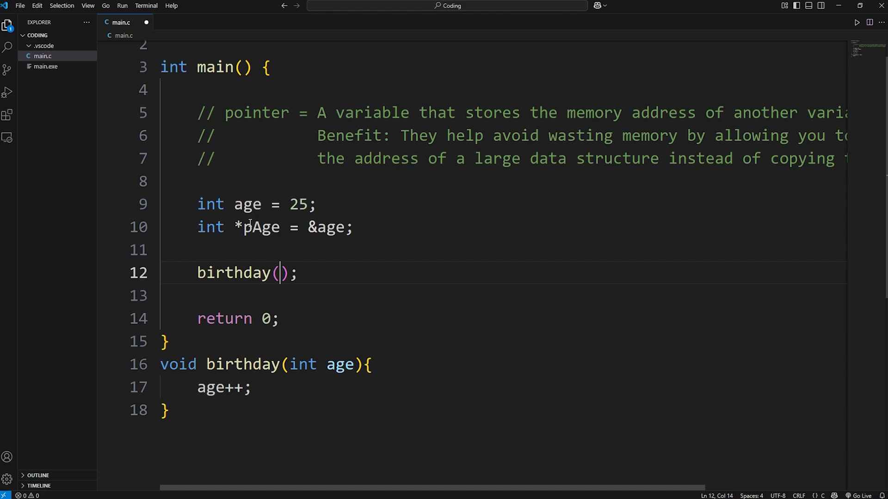
type("age")
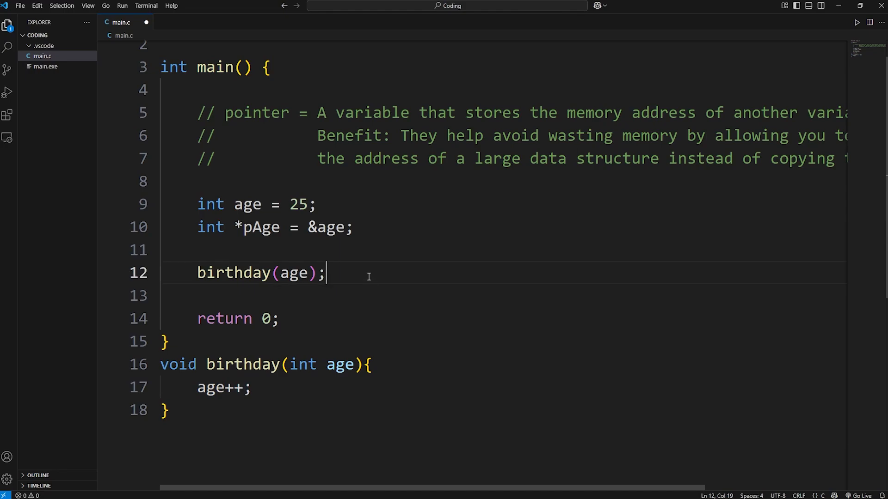
Add printf("You are %d years old", age); in main
type("printf(\"Y\");")
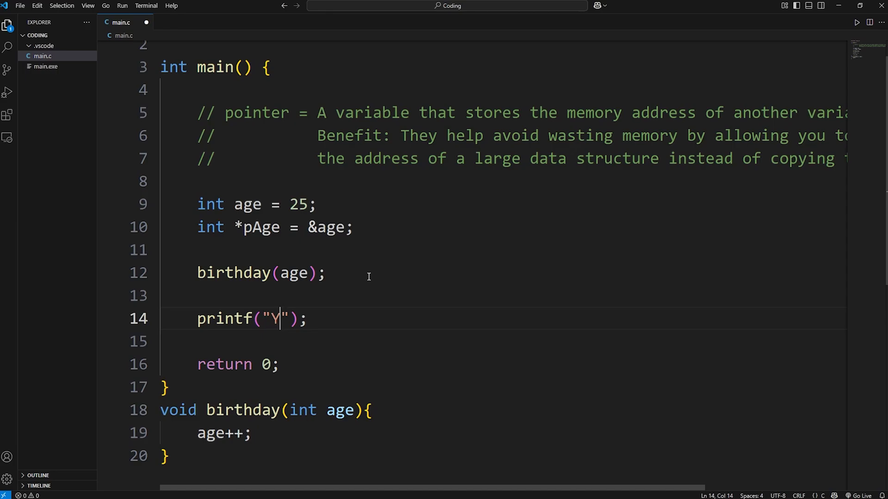
type("ou are %")
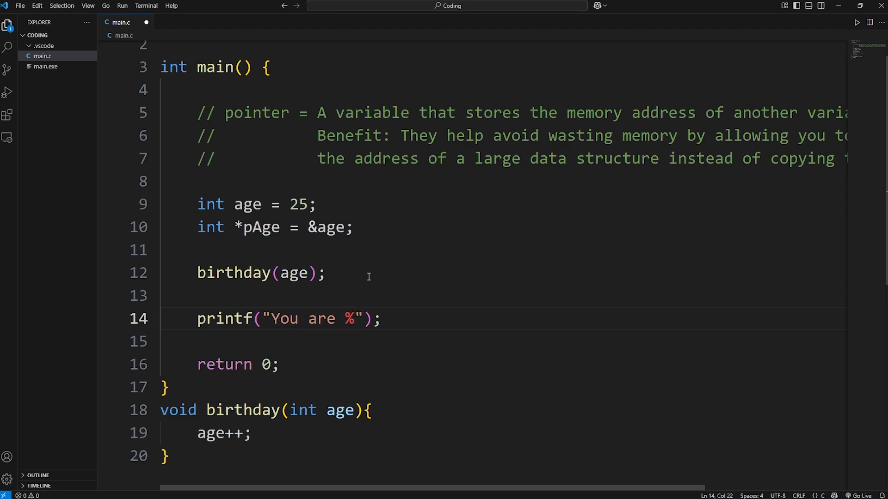
type("d")
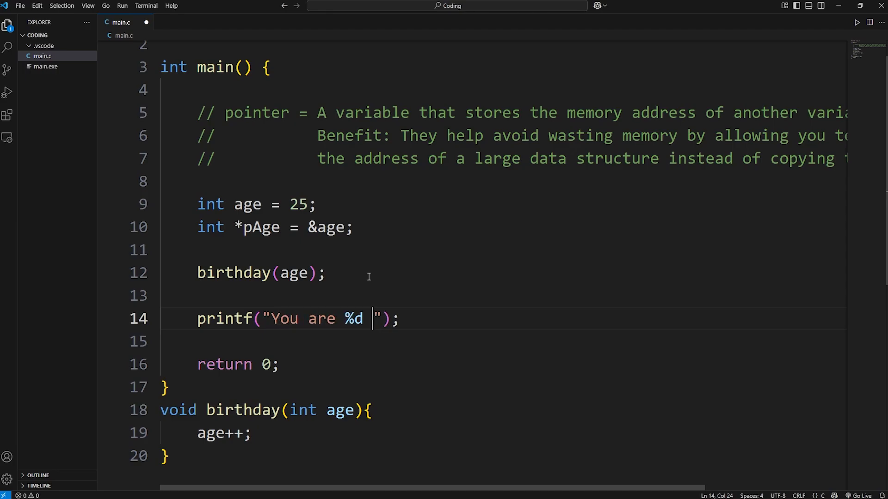
type("years old")
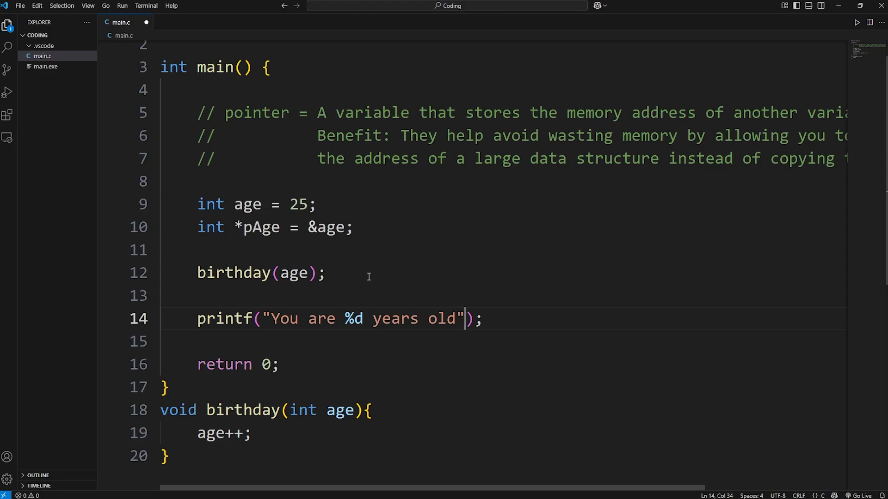
type(", age")
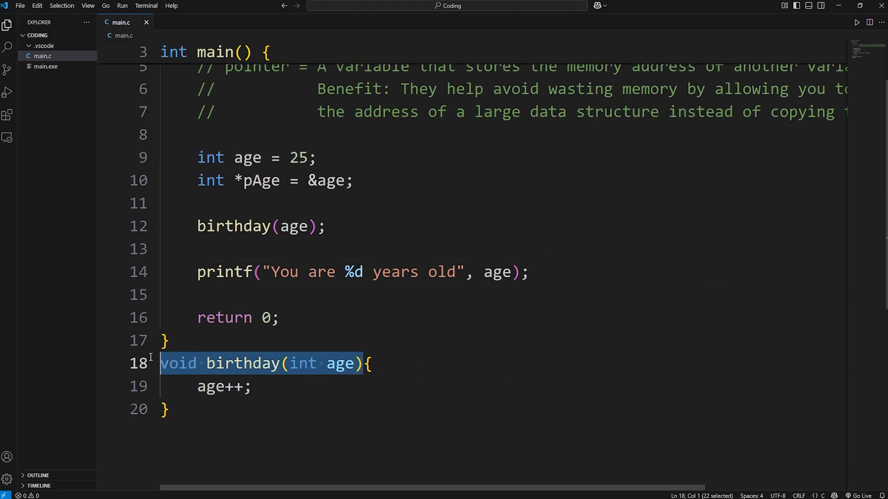
Add the prototype void birthday(int age); above main
scroll("up", 3)
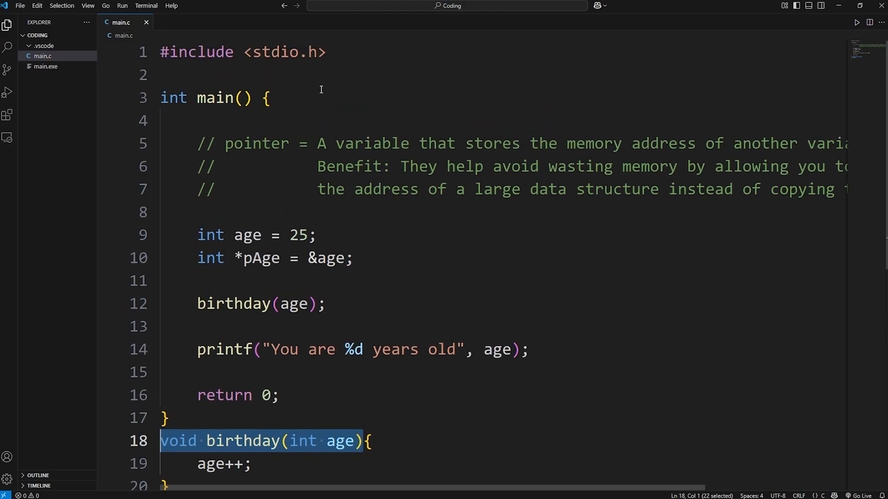
type("void birthday(int age)")
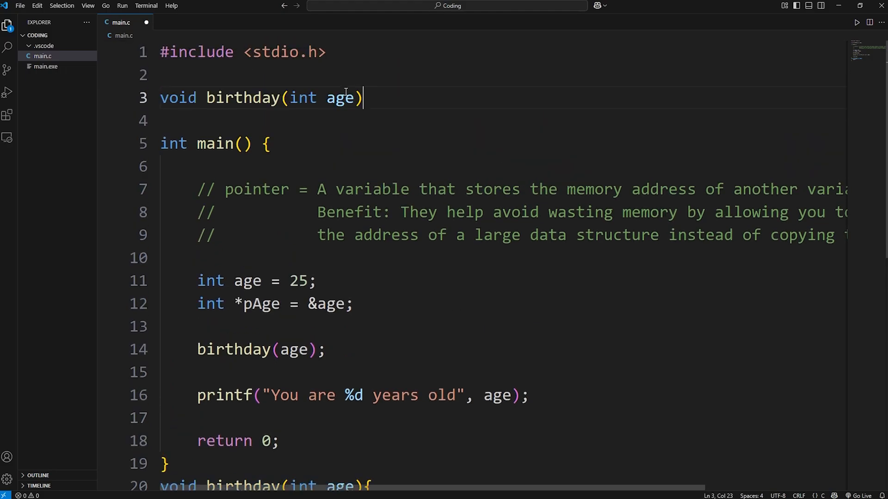
type(";")
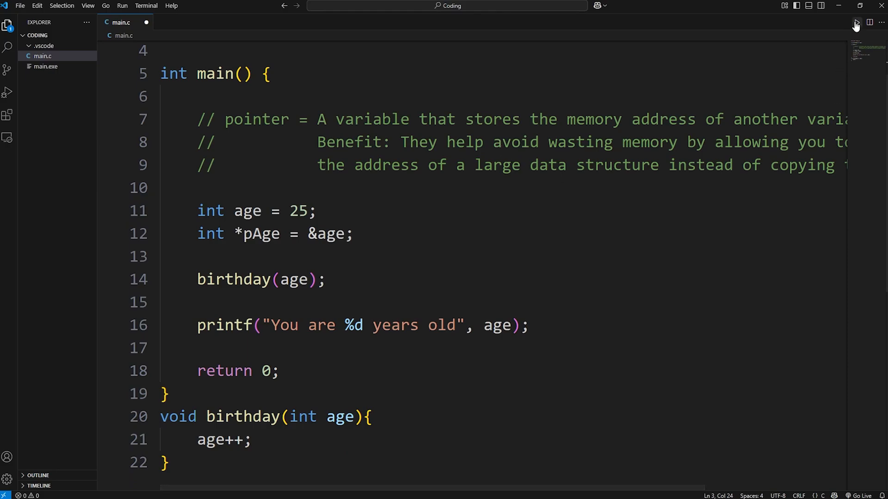
Run the program, confirm it prints You are 25 years old, and close the terminal
left_click(856, 23)
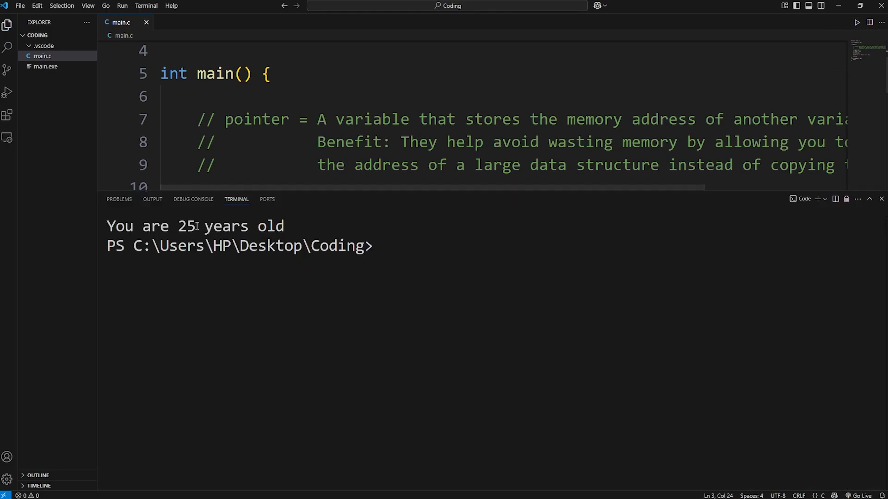
double_click(186, 226)
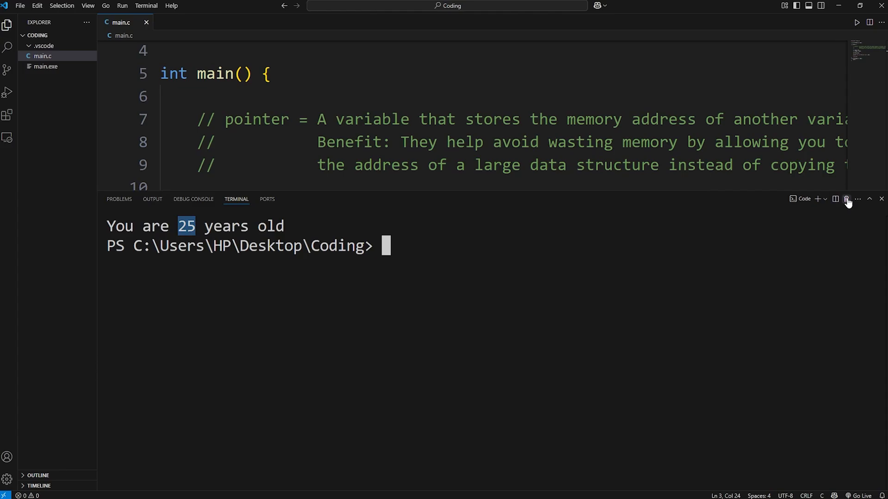
left_click(881, 199)
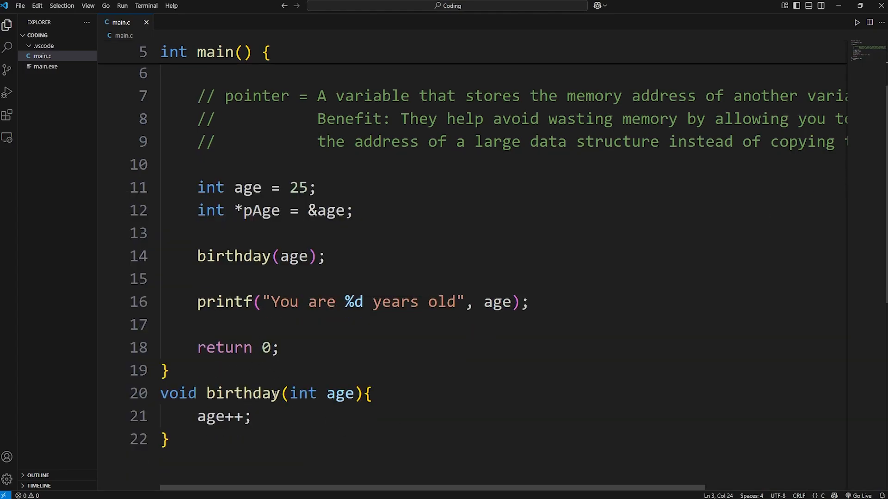
left_click(254, 416)
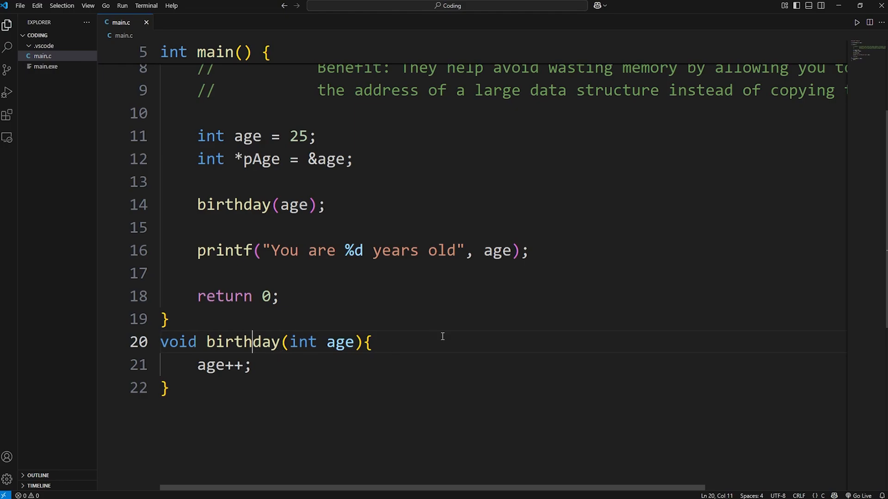
Add '// pass by value' above age++ and start rewording it to 'pass by reference'
type("//")
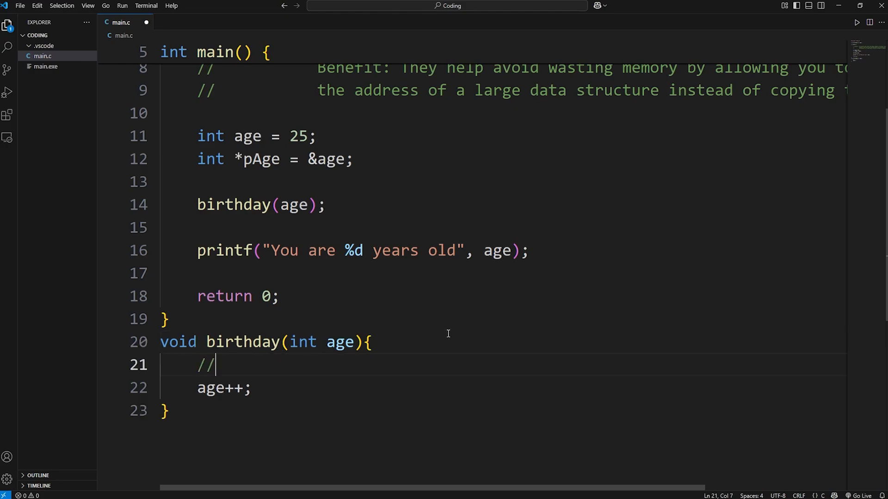
type("pass by valu")
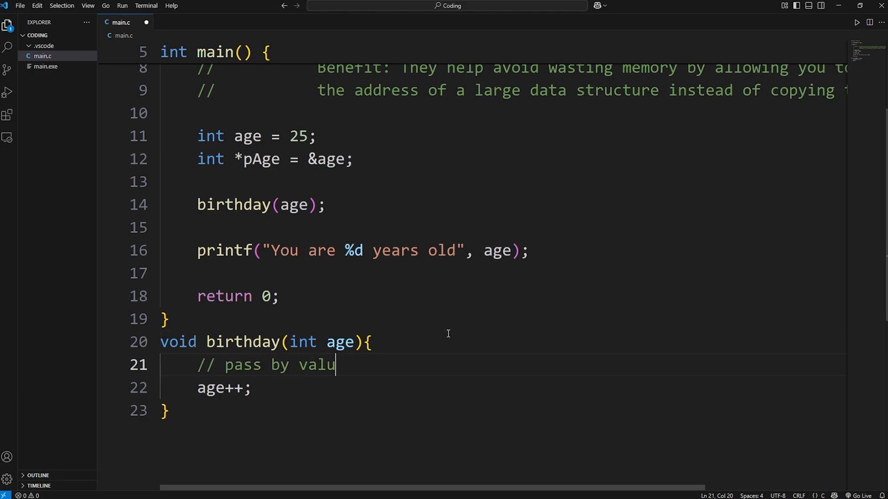
type("e")
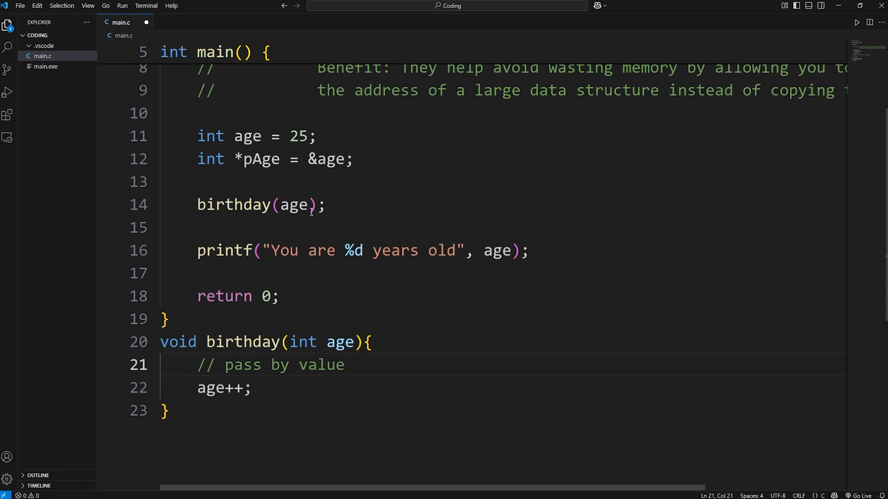
double_click(340, 342)
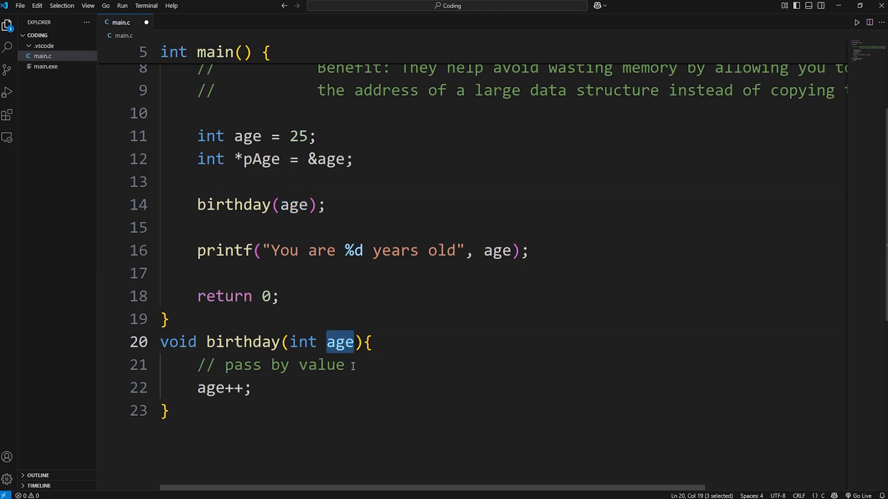
left_click(356, 343)
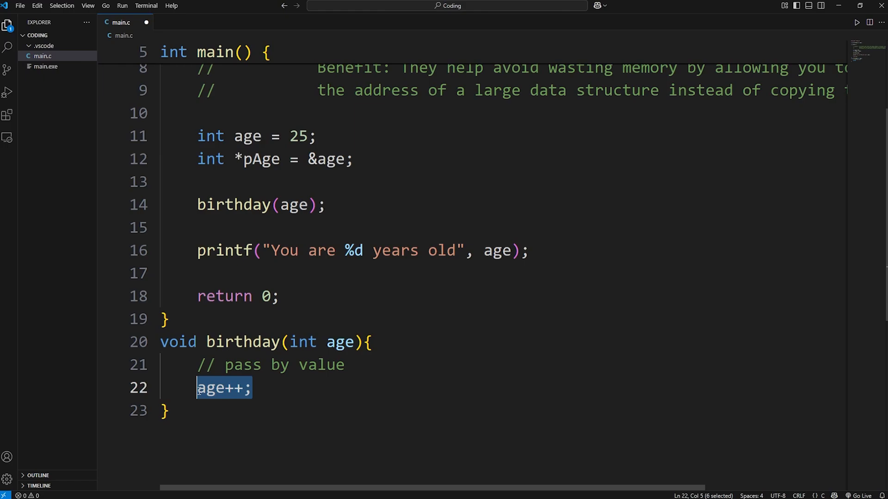
left_click(348, 365)
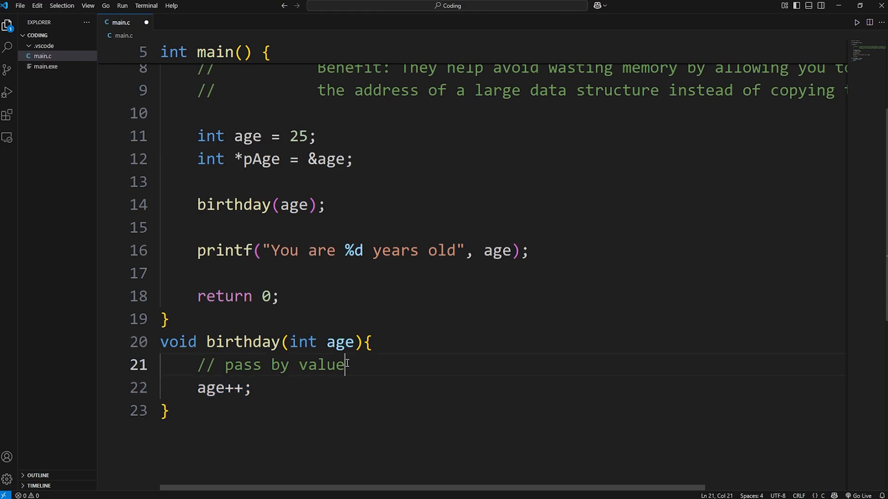
type("refere")
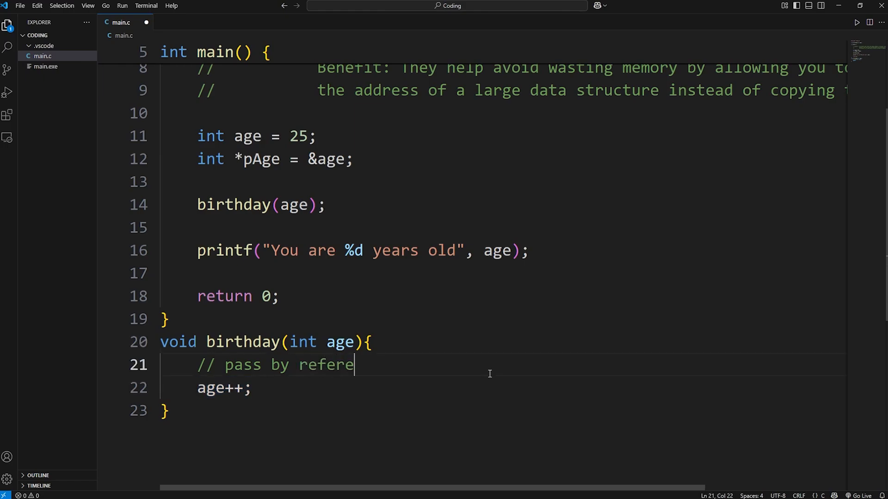
Finish the comment as 'pass by reference' and change birthday(age) to birthday(pAge)
type("nce")
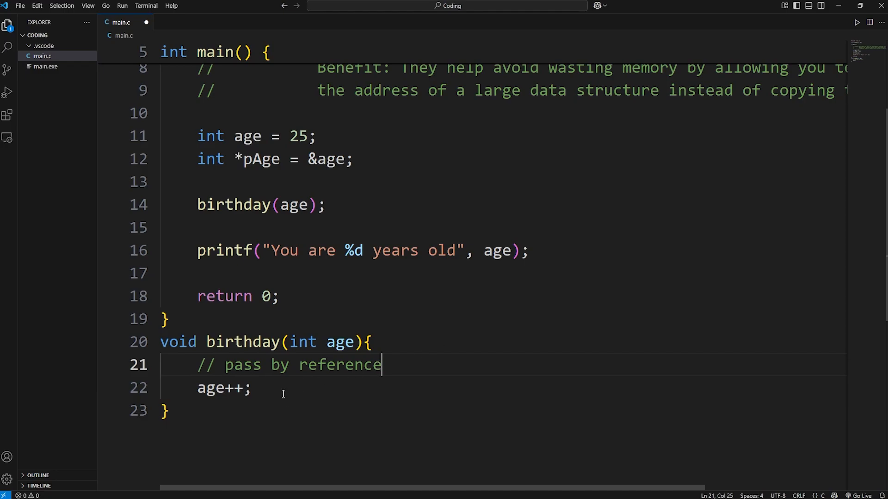
left_click(254, 388)
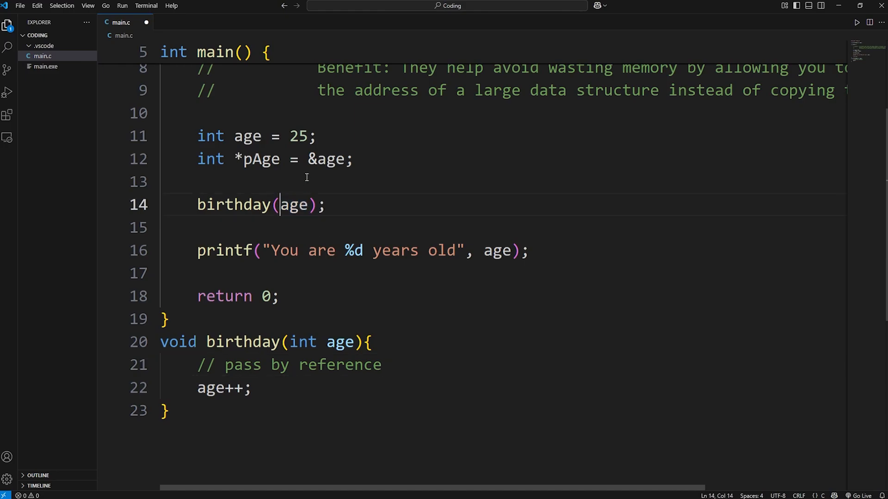
double_click(294, 204)
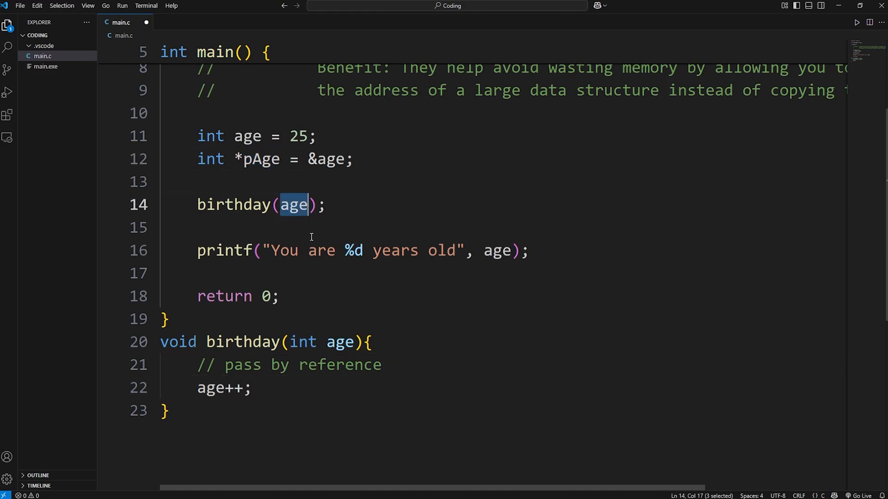
type("pAge")
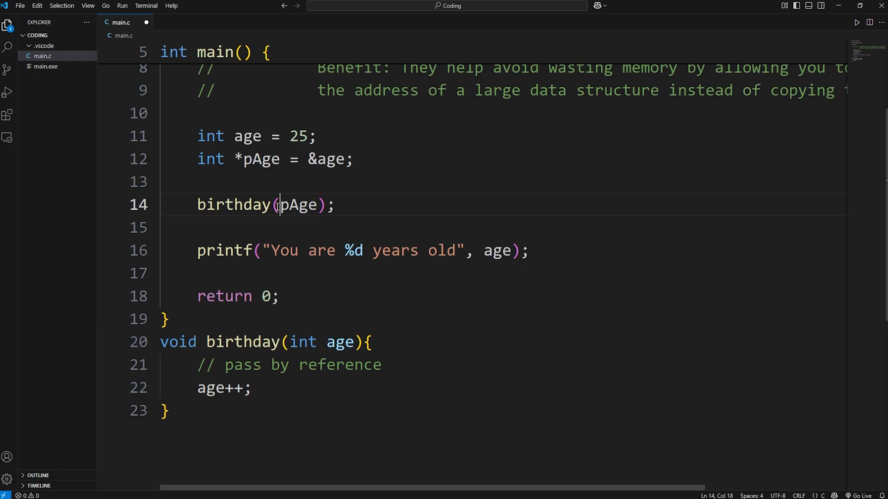
left_click(335, 204)
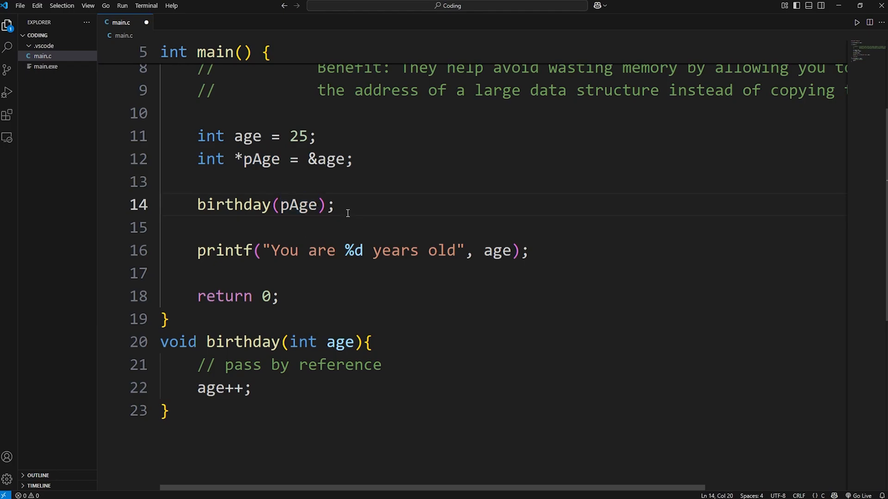
Build, note the int-expected pointer error, and change birthday's parameter to int* age
key("ctrl+s")
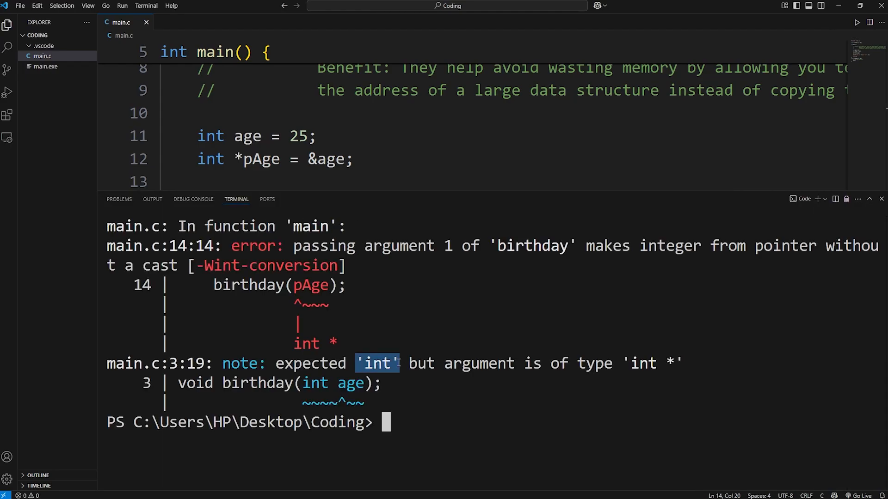
double_click(642, 364)
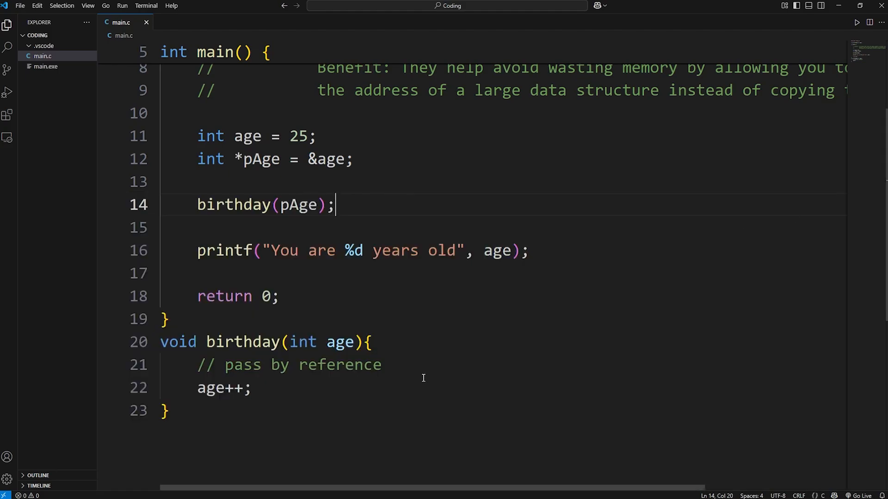
double_click(298, 204)
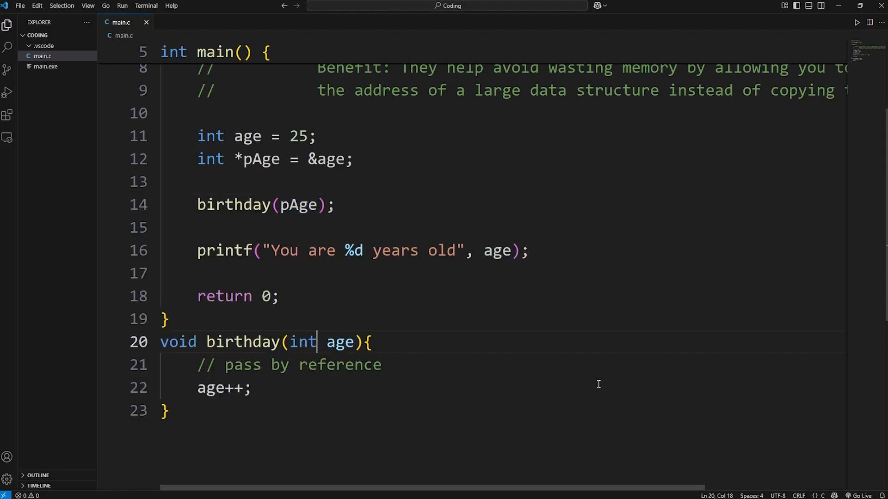
type("*")
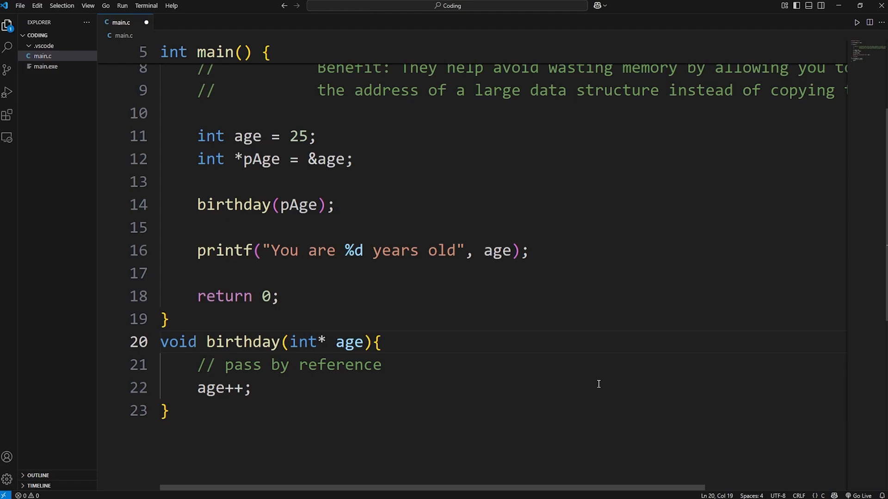
scroll("up", 3)
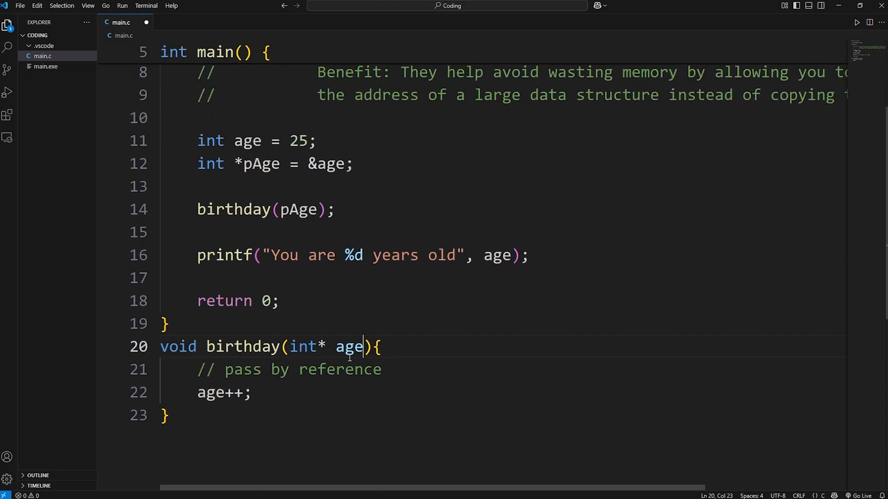
Rerun to see You are 25 years old, then change age++ to (*age)++
double_click(306, 346)
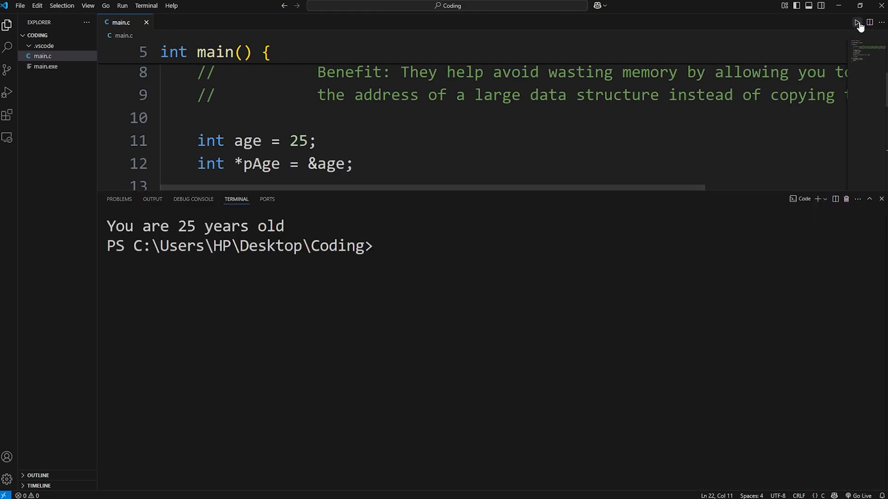
double_click(186, 226)
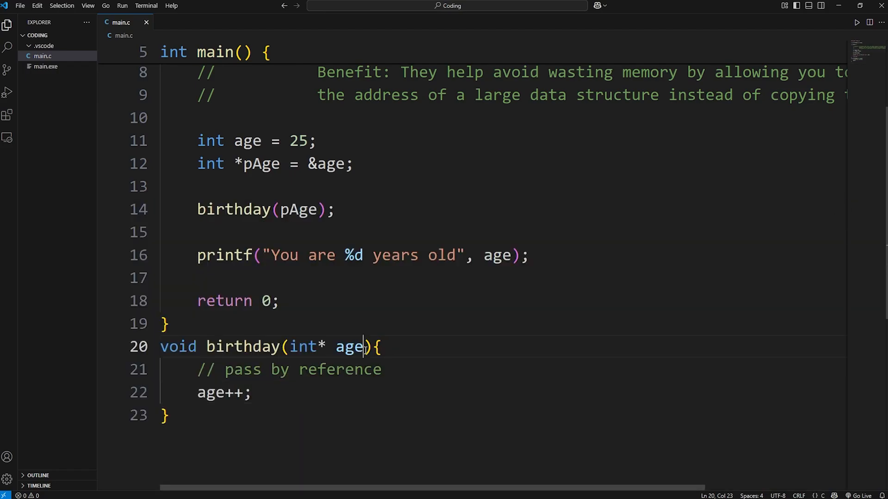
double_click(349, 346)
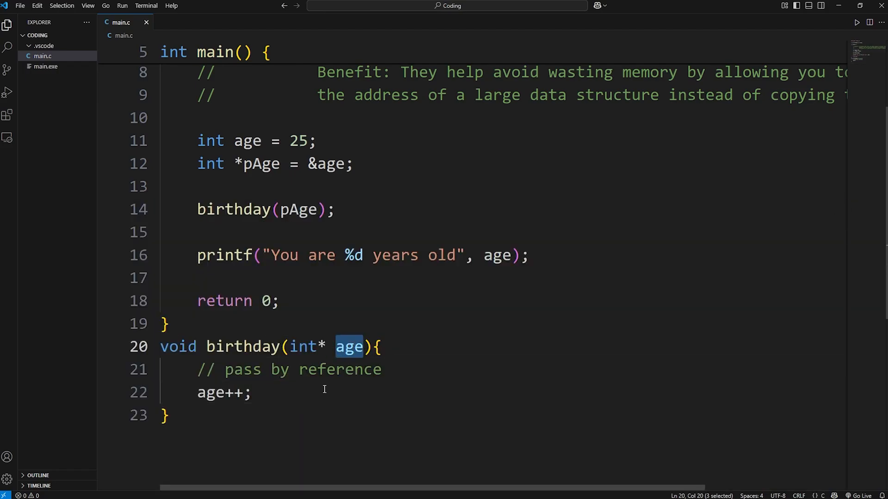
double_click(219, 392)
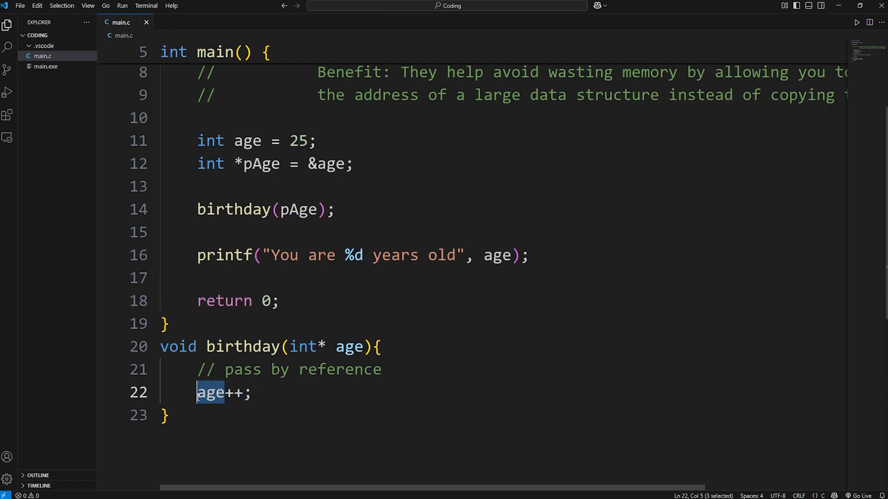
left_click(322, 347)
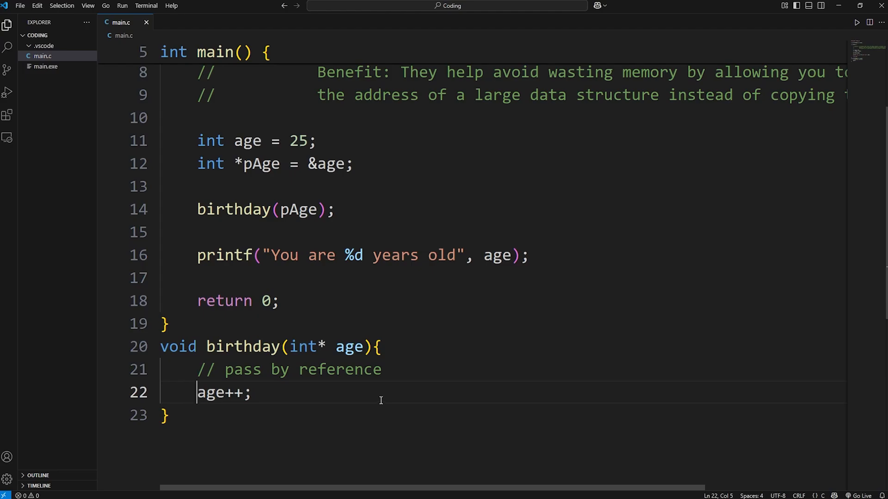
type("*")
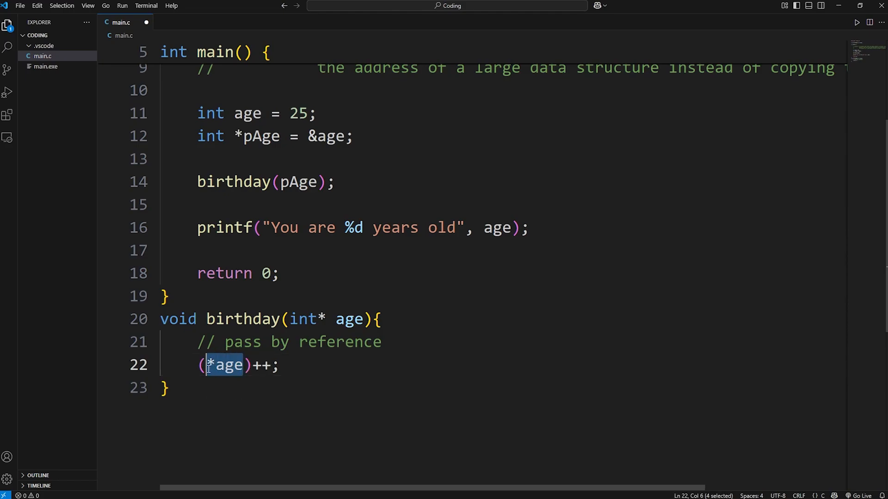
mouse_move(236, 381)
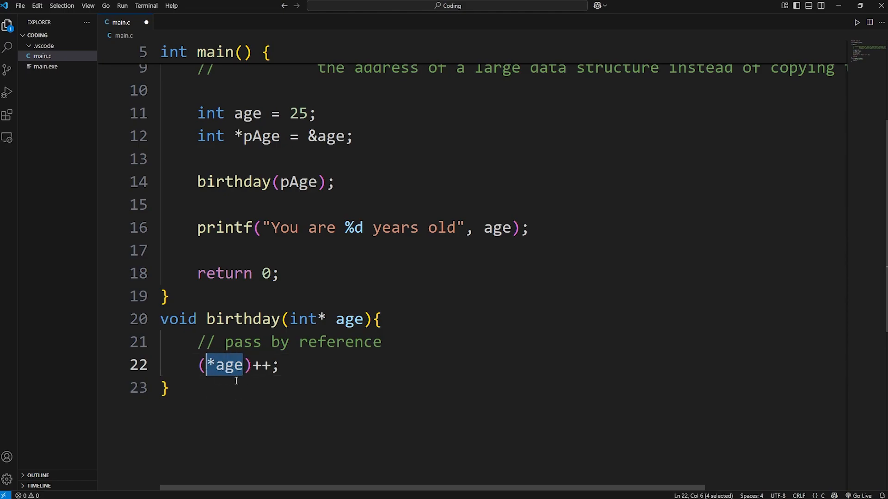
left_click(243, 365)
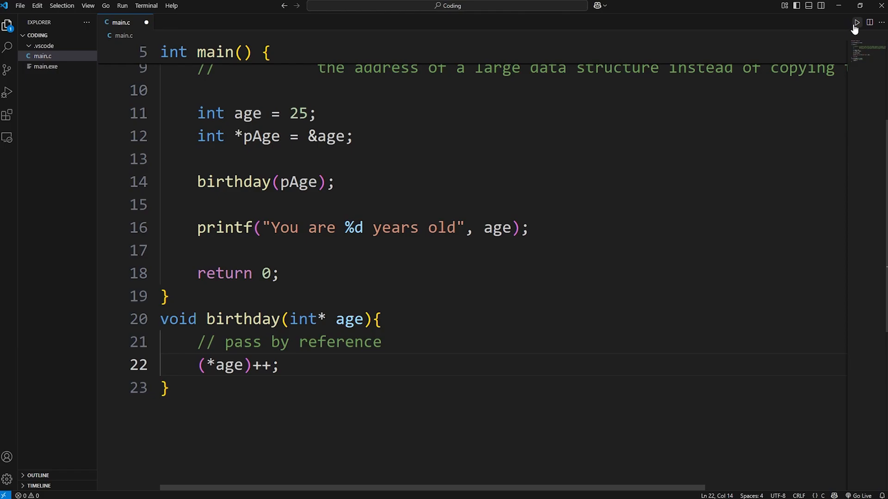
Run the program, confirm it prints 'You are 26 years old', and close the output
left_click(856, 22)
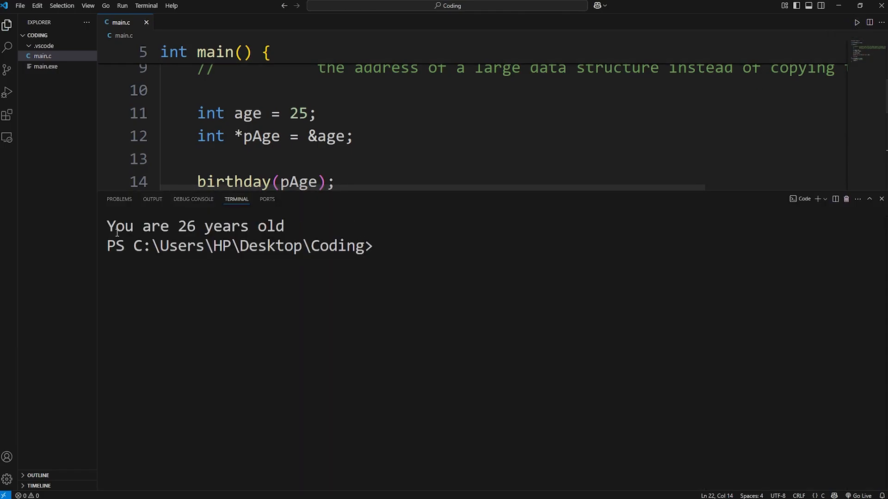
double_click(186, 226)
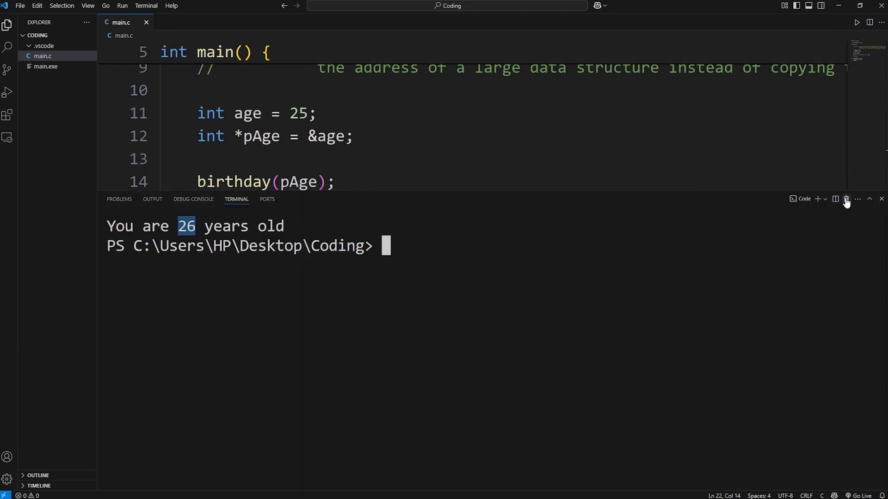
left_click(881, 199)
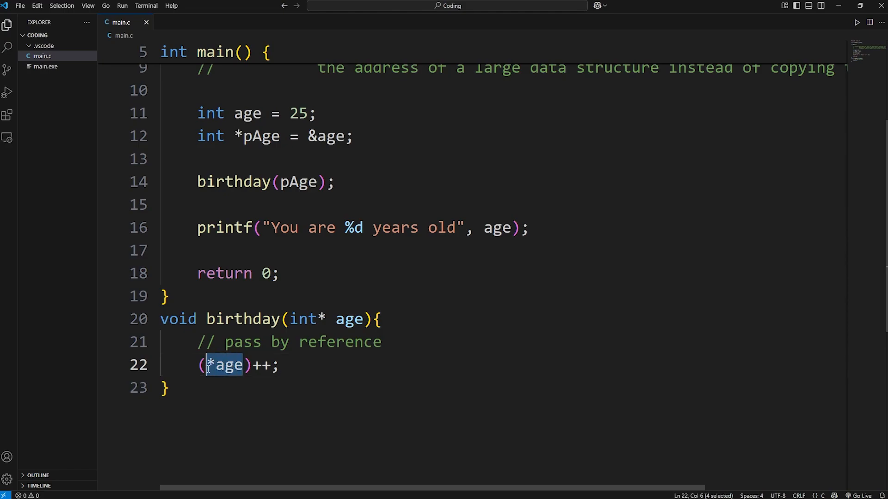
Briefly try *age++ without parentheses in birthday, then restore (*age)++
left_click(250, 365)
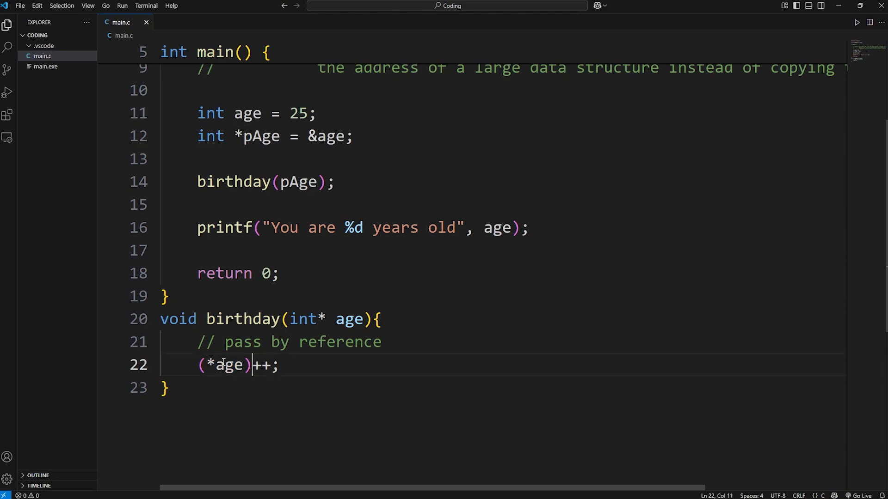
key("Backspace")
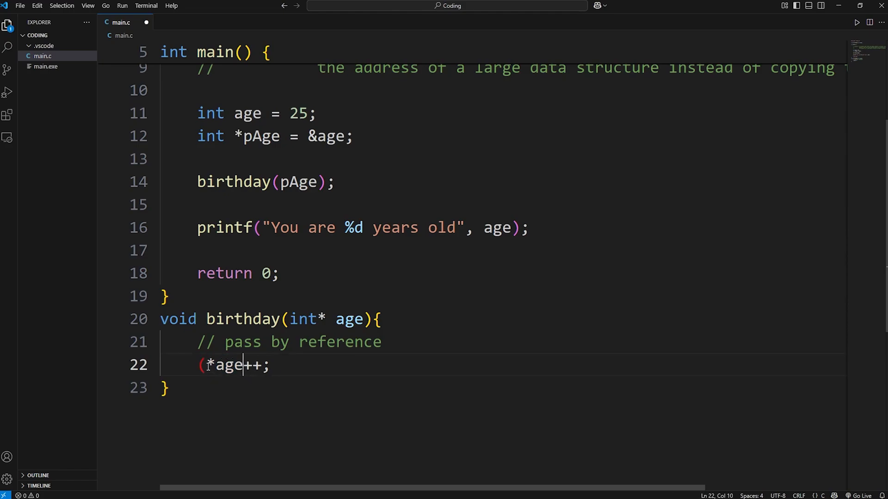
key("Backspace")
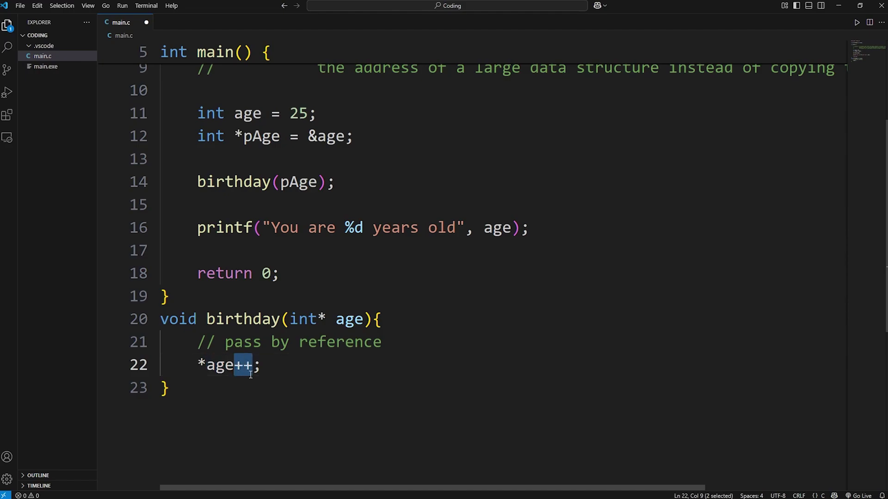
left_click(208, 365)
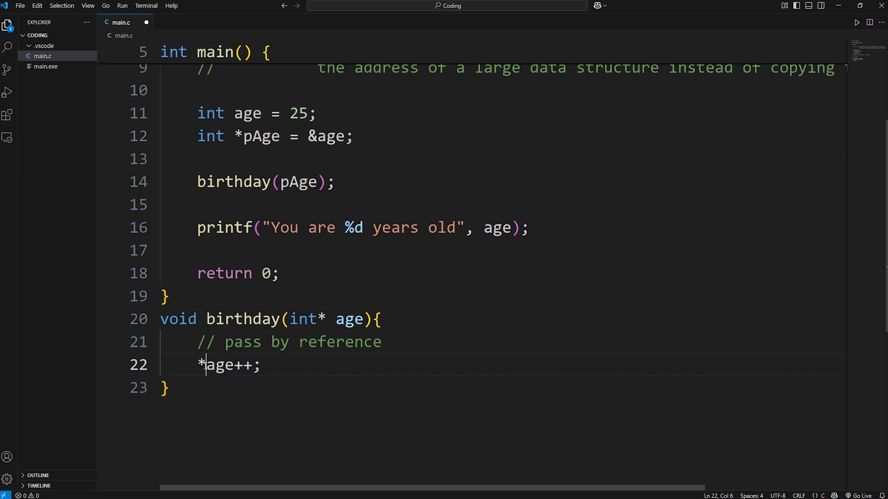
left_click(261, 365)
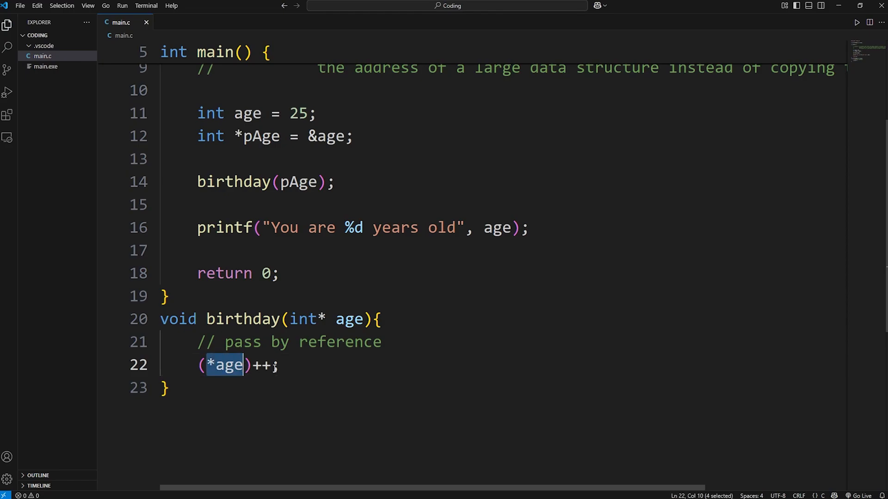
left_click(350, 366)
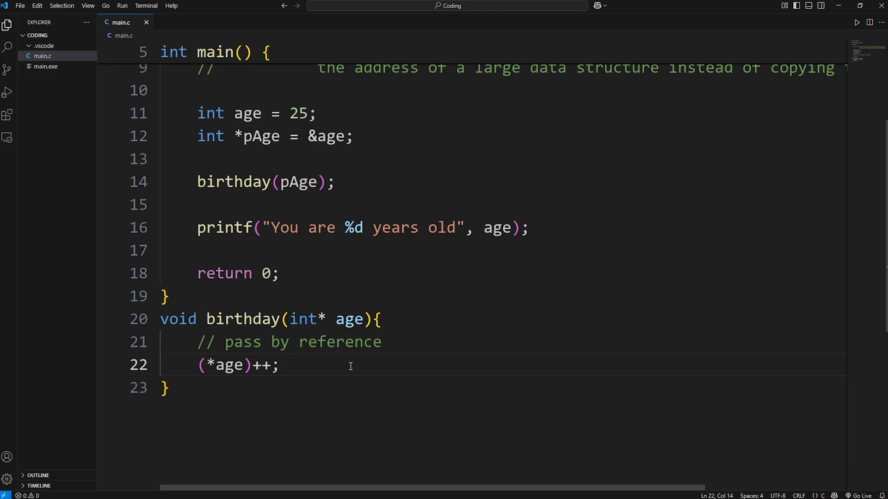
scroll("up", 3)
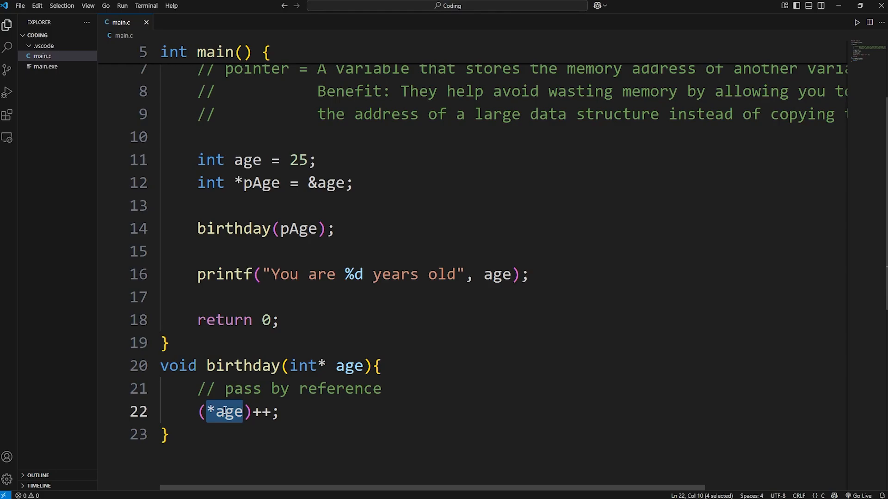
left_click(324, 405)
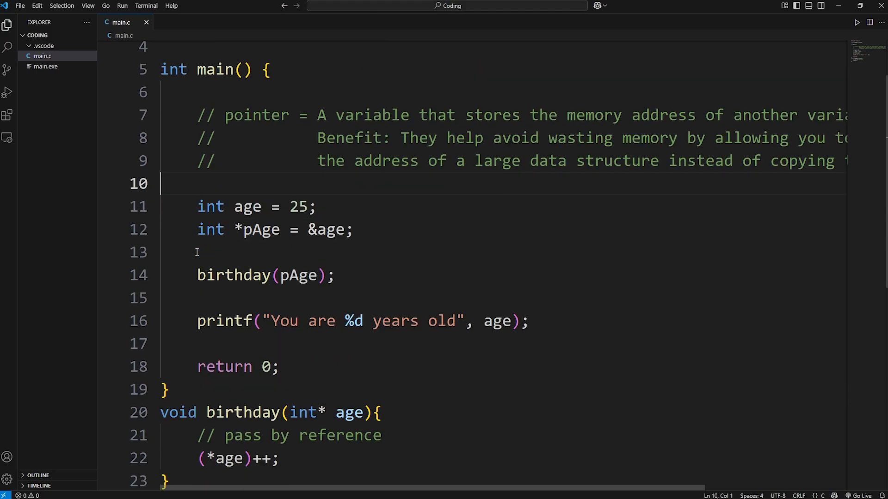
scroll("down", 3)
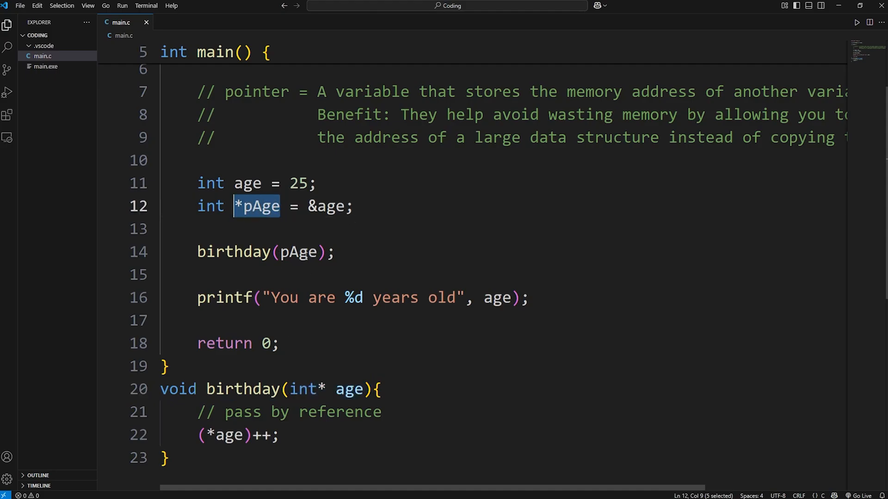
Call birthday(&age) instead of pAge and delete the int *pAge = &age; line
double_click(299, 251)
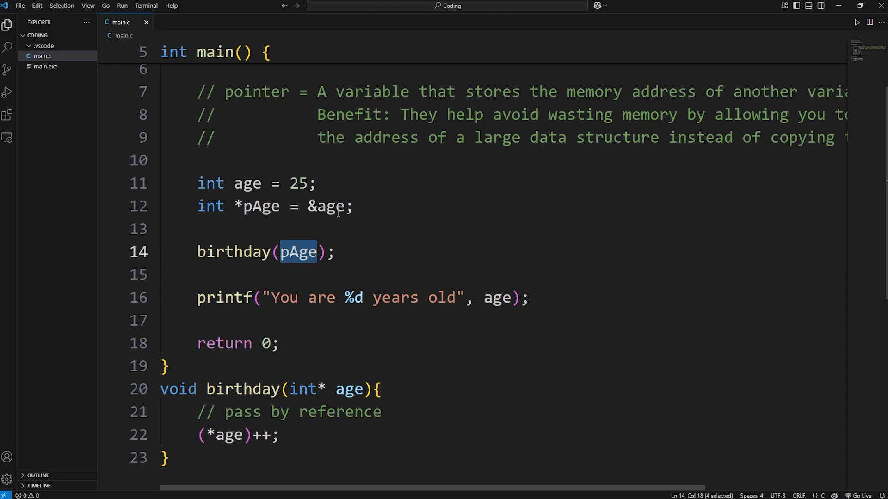
type("&age")
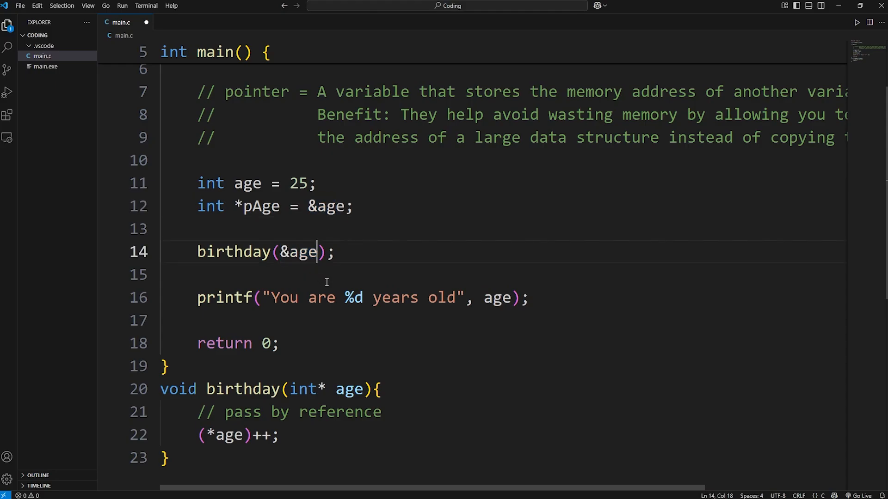
triple_click(258, 205)
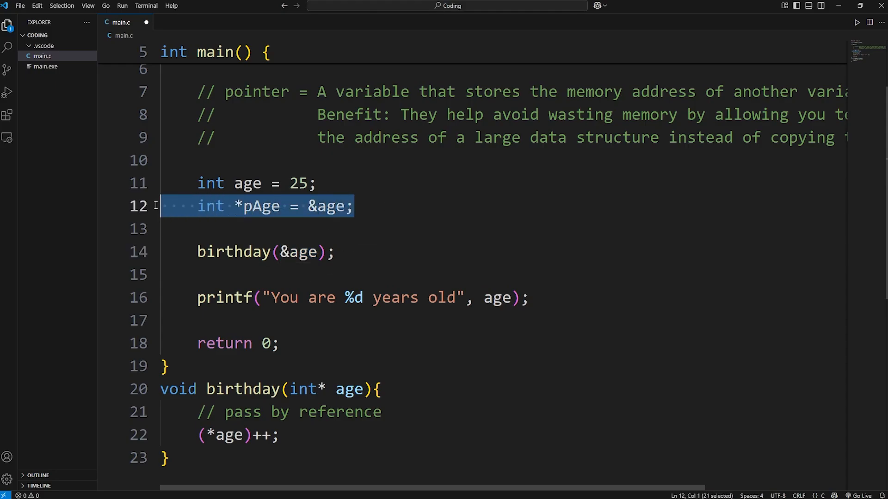
key("Delete")
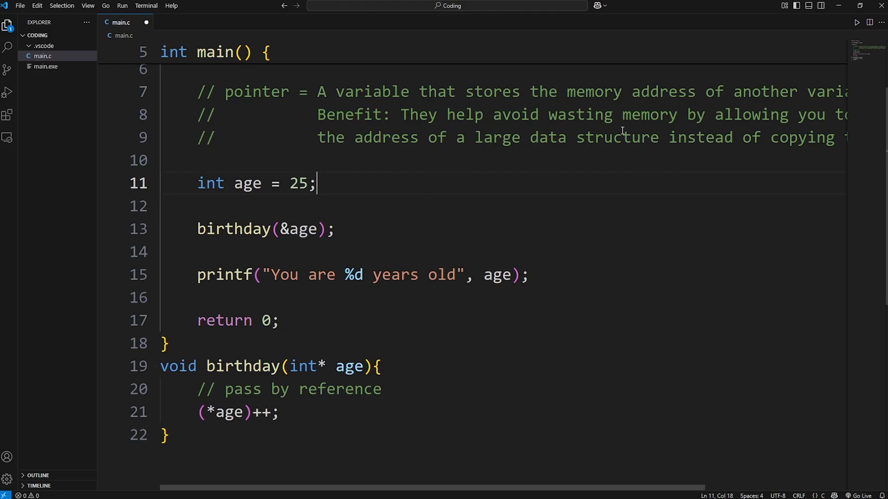
Run to confirm 'You are 26 years old', then re-add int *pAge = &age;
left_click(857, 22)
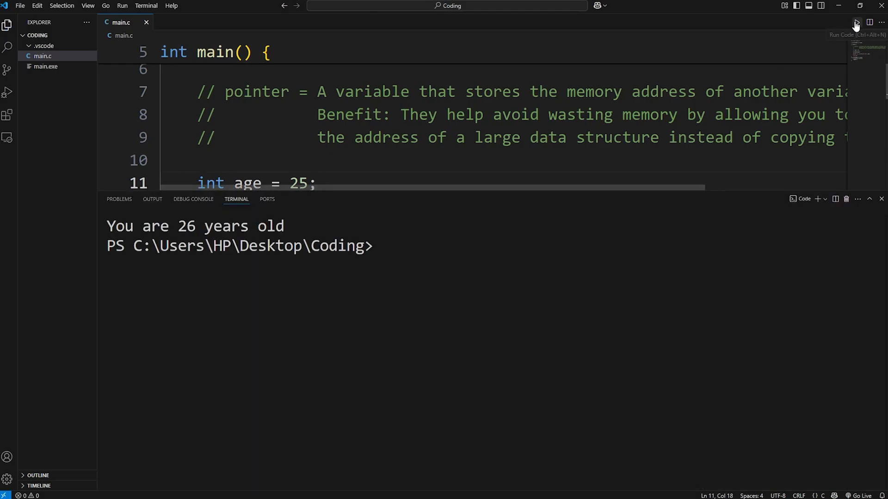
double_click(184, 227)
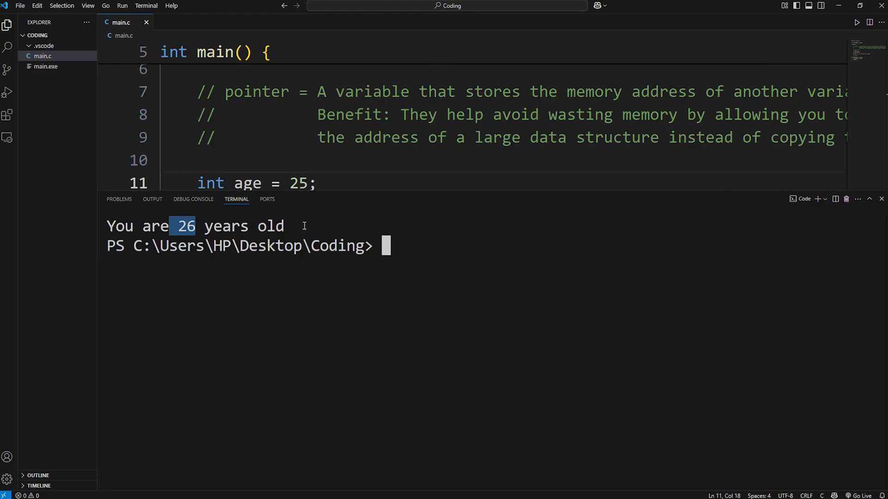
left_click(881, 199)
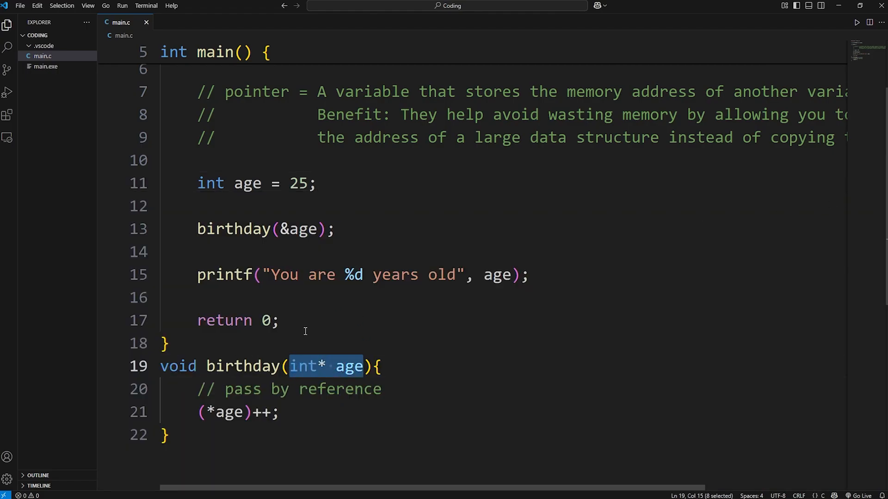
mouse_move(401, 202)
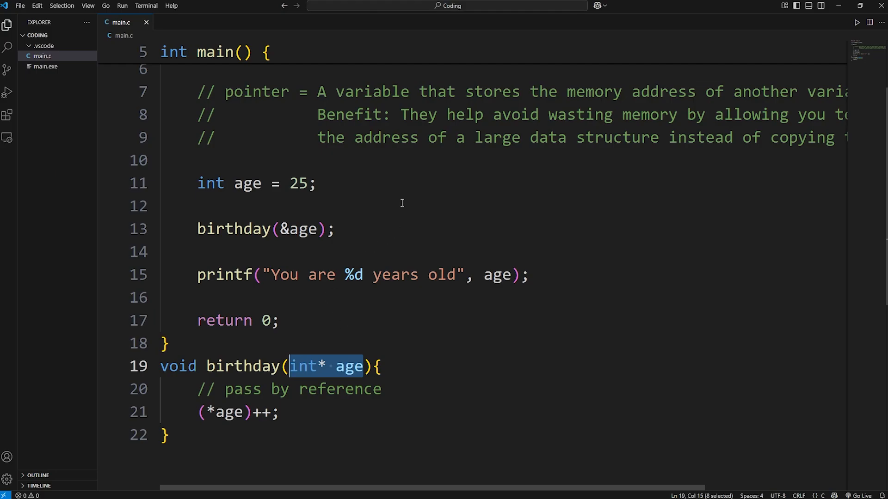
type("int *pAge = &age;")
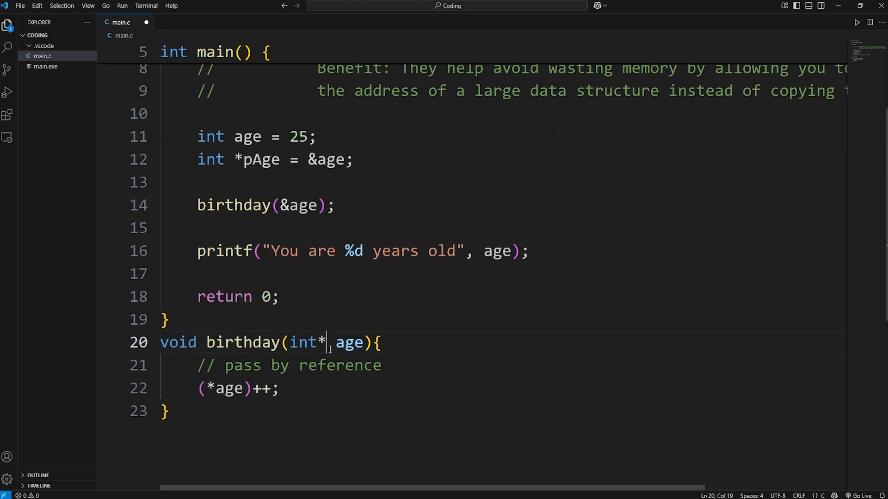
left_click(399, 343)
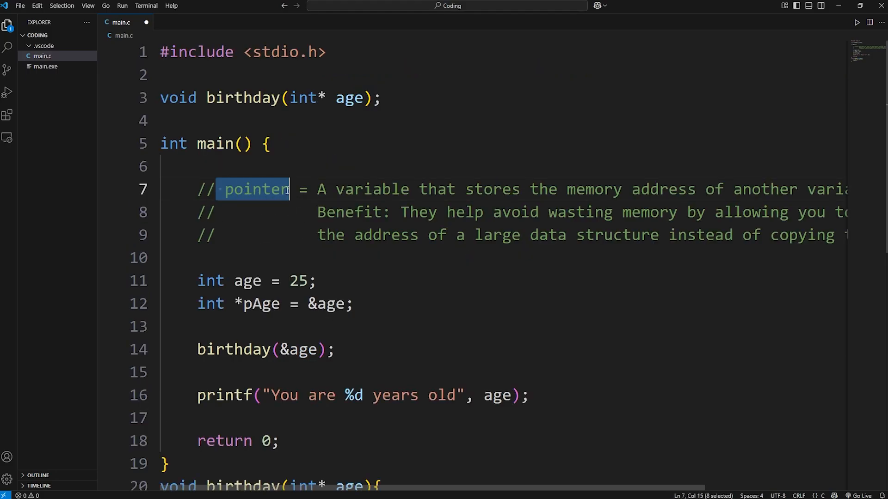
double_click(371, 189)
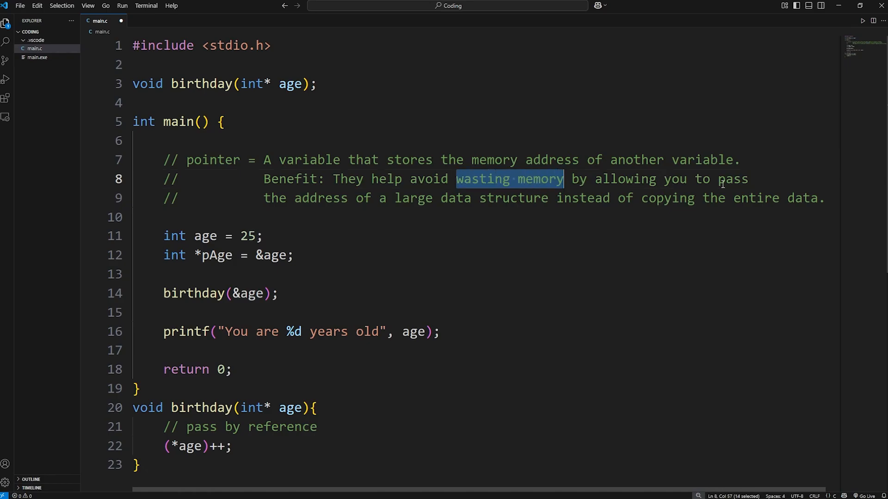
double_click(320, 198)
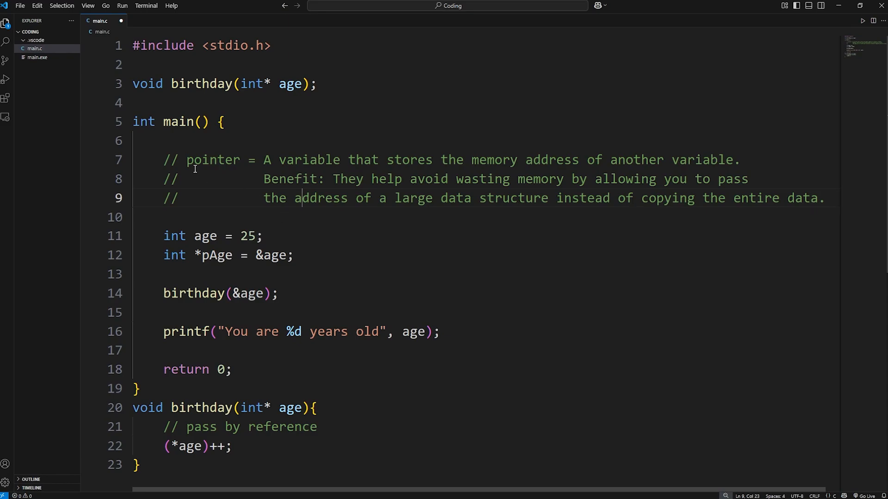
left_click(164, 159)
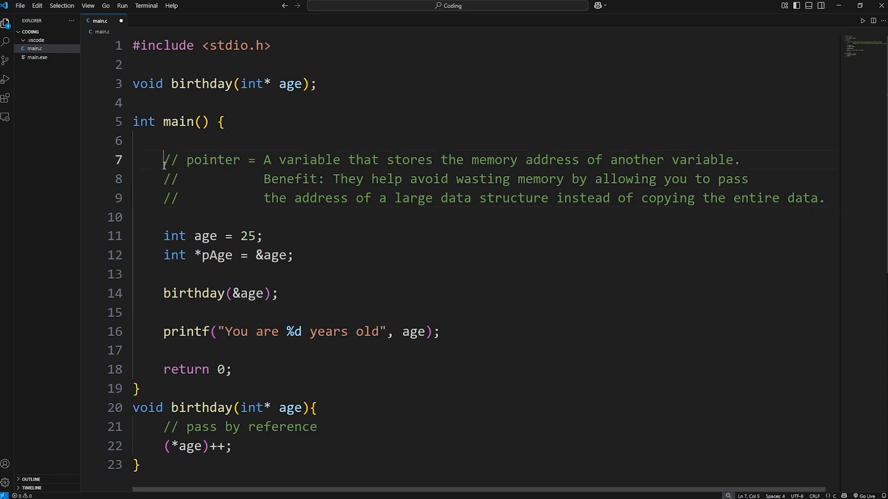